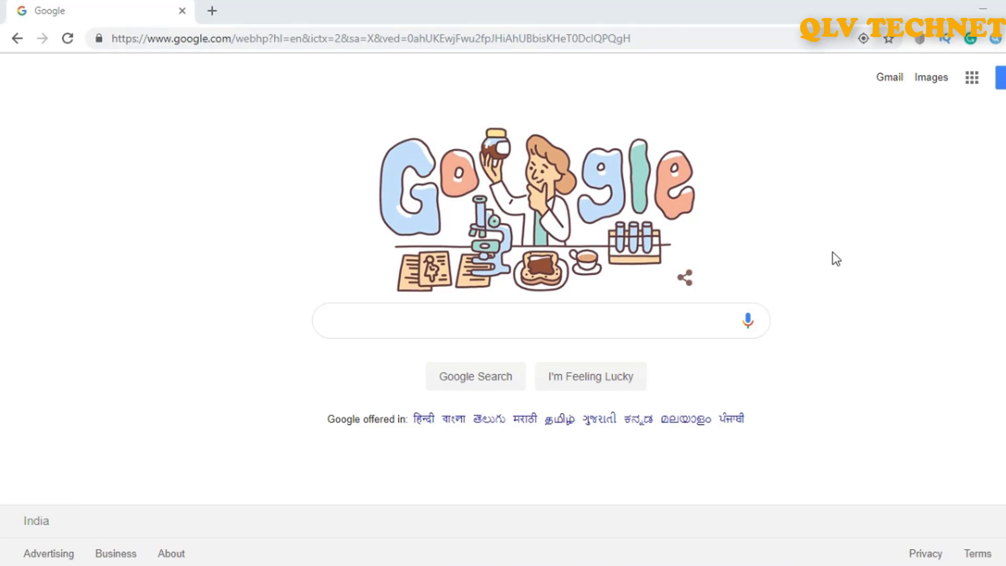
Search Google for 'sql server download'.
click(370, 38)
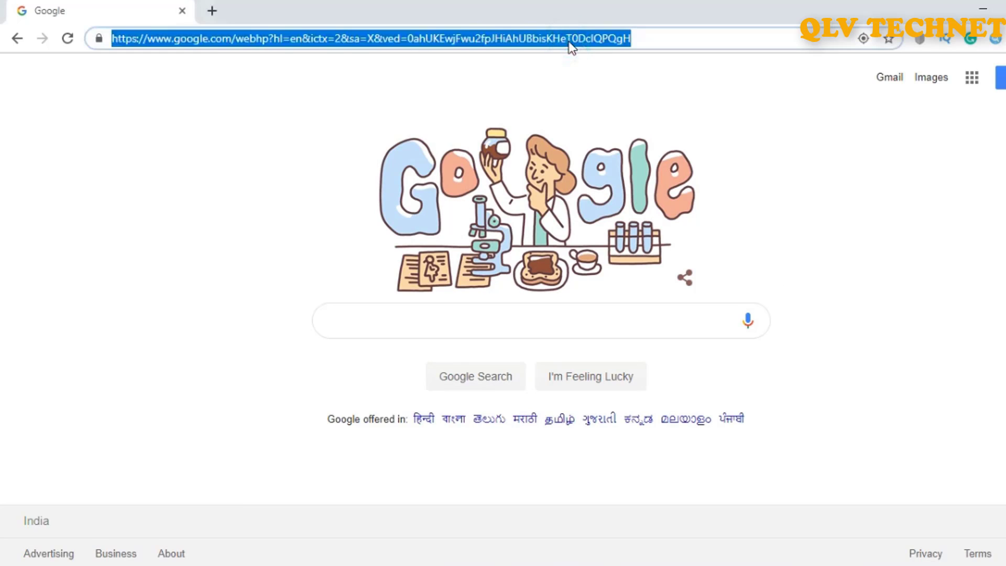
text(sql server download)
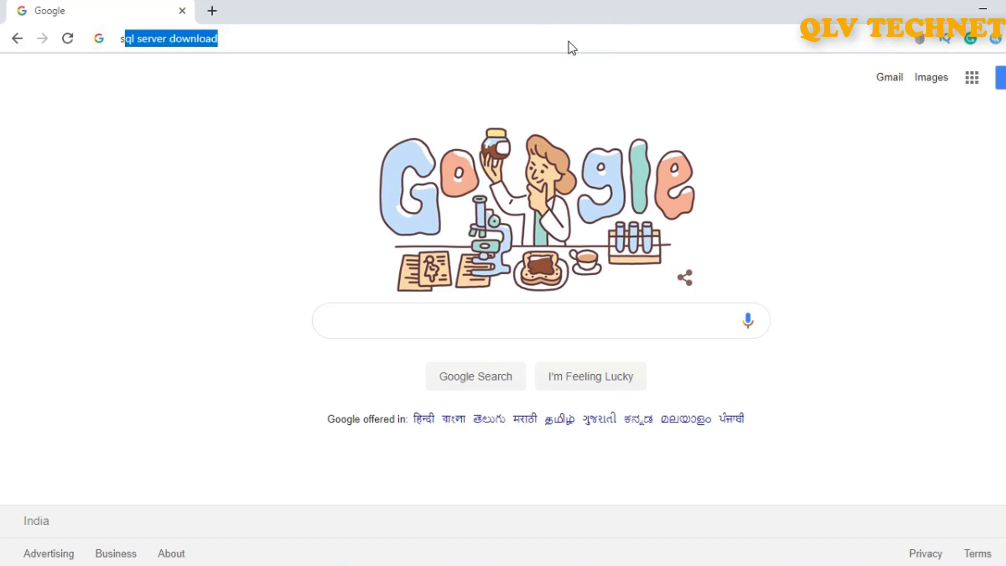
click(169, 38)
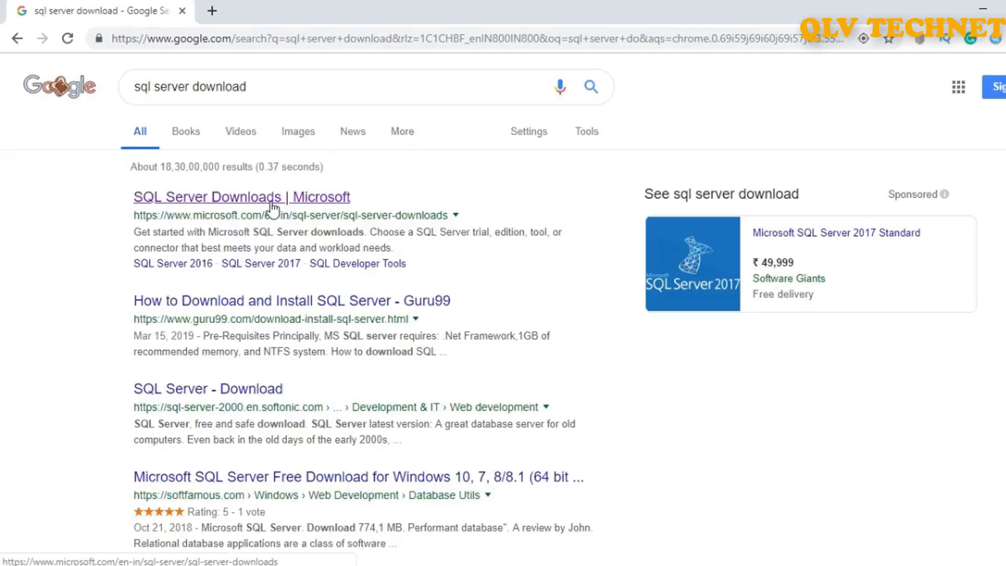
Open Microsoft's SQL Server Downloads page and download the free Developer edition installer.
click(241, 197)
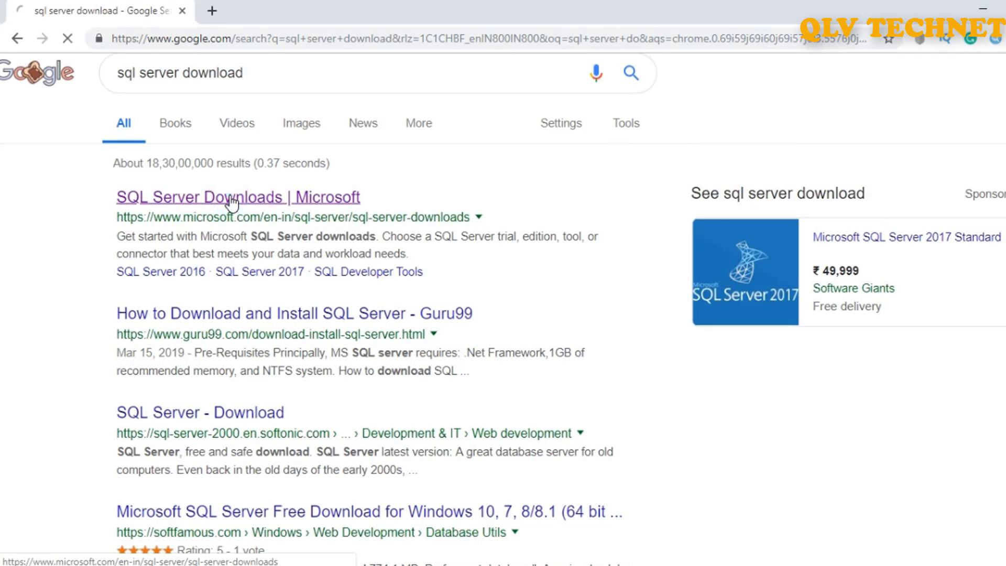
click(237, 197)
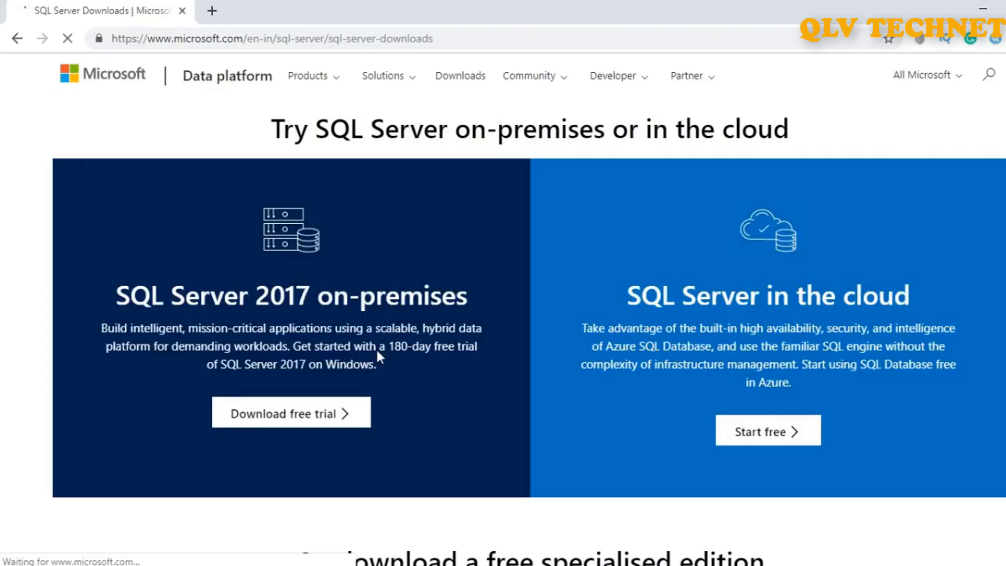
scroll(down, 3)
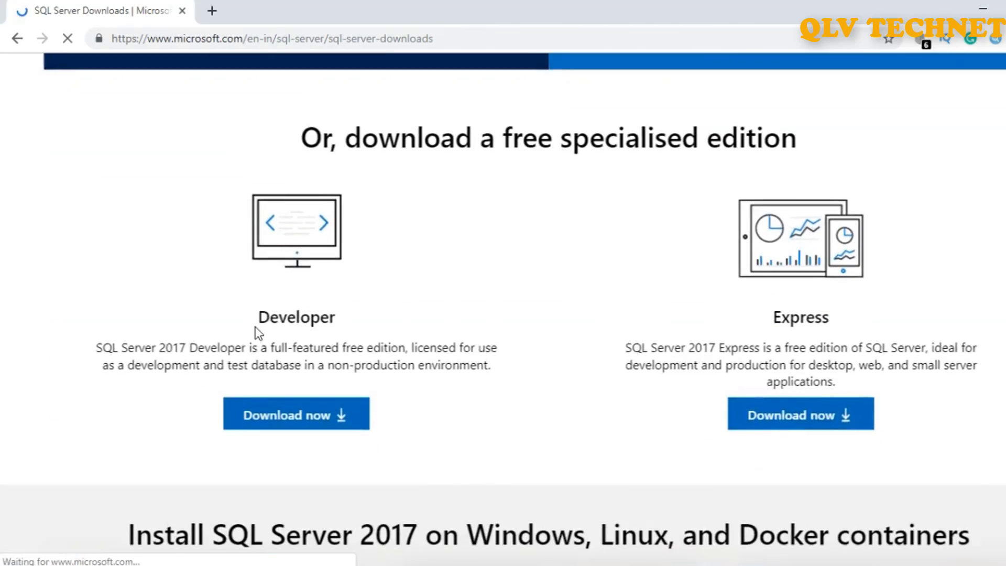
double_click(296, 317)
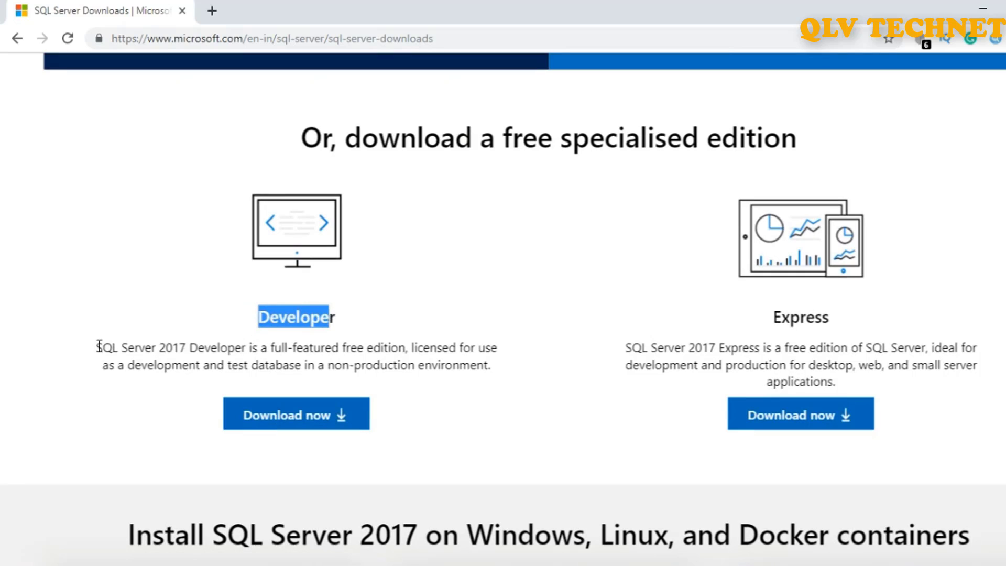
drag(97, 347, 315, 347)
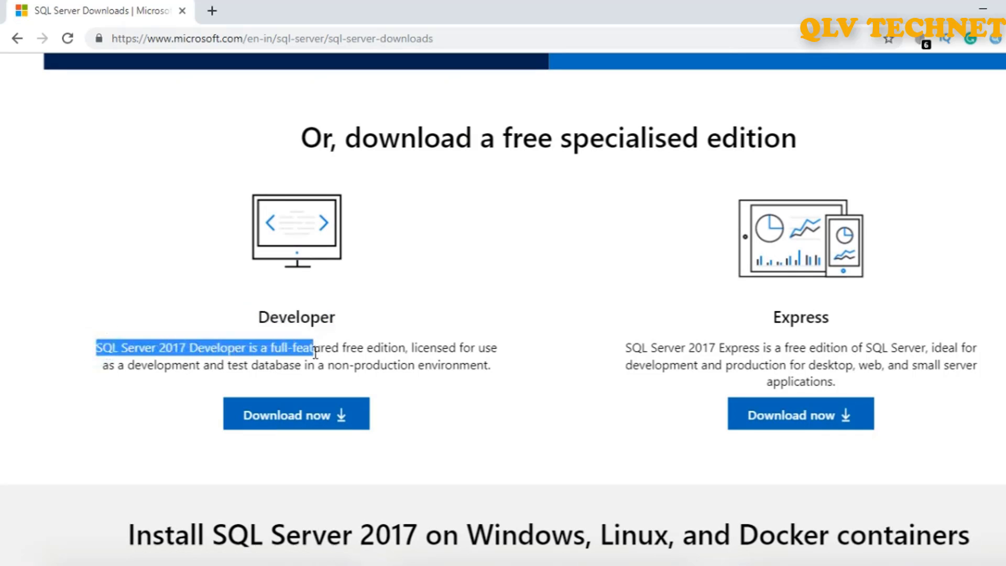
double_click(296, 317)
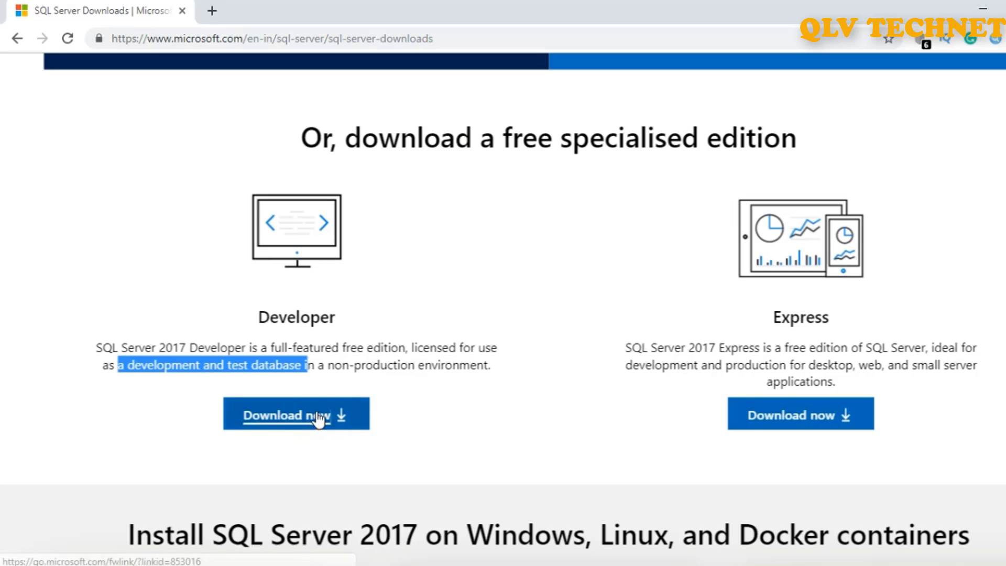
click(296, 415)
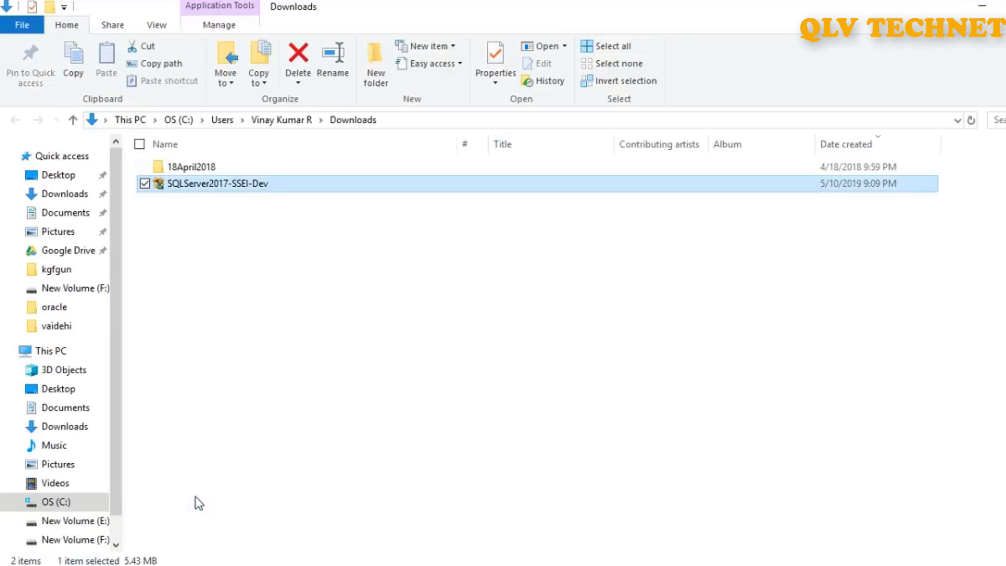
mouse_move(266, 187)
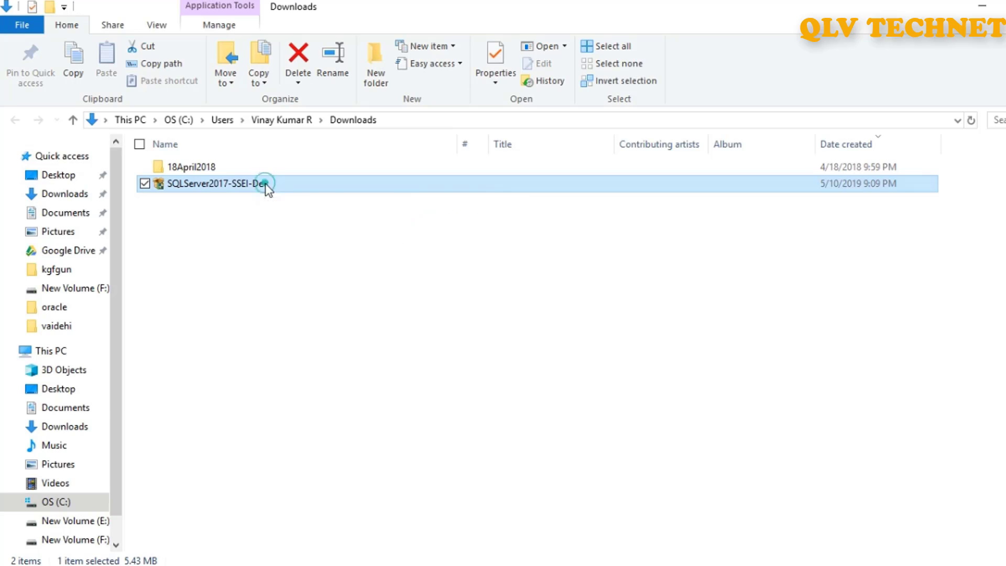
Run the SQLServer2017-SSEI-Dev installer from the Downloads folder.
right_click(224, 184)
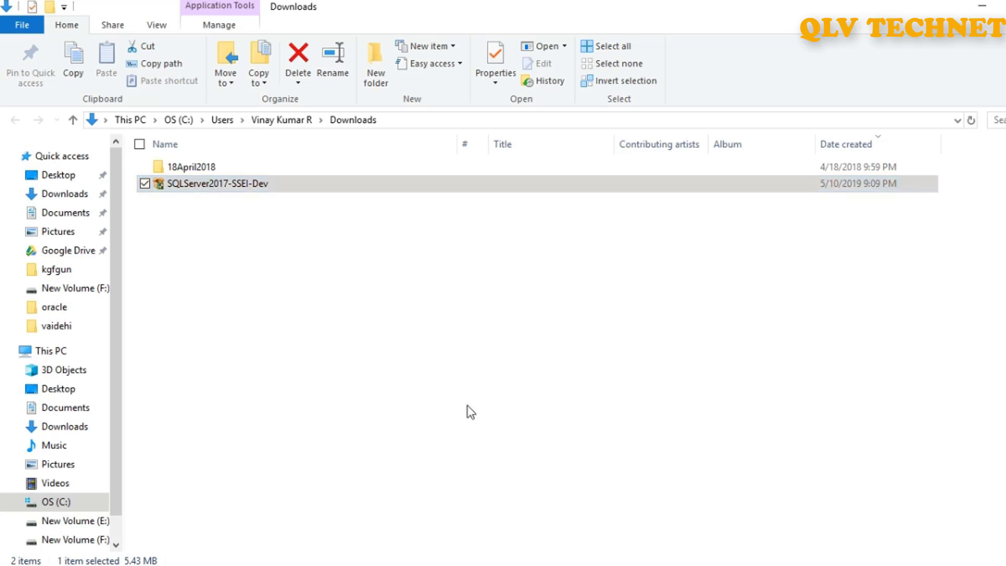
double_click(214, 183)
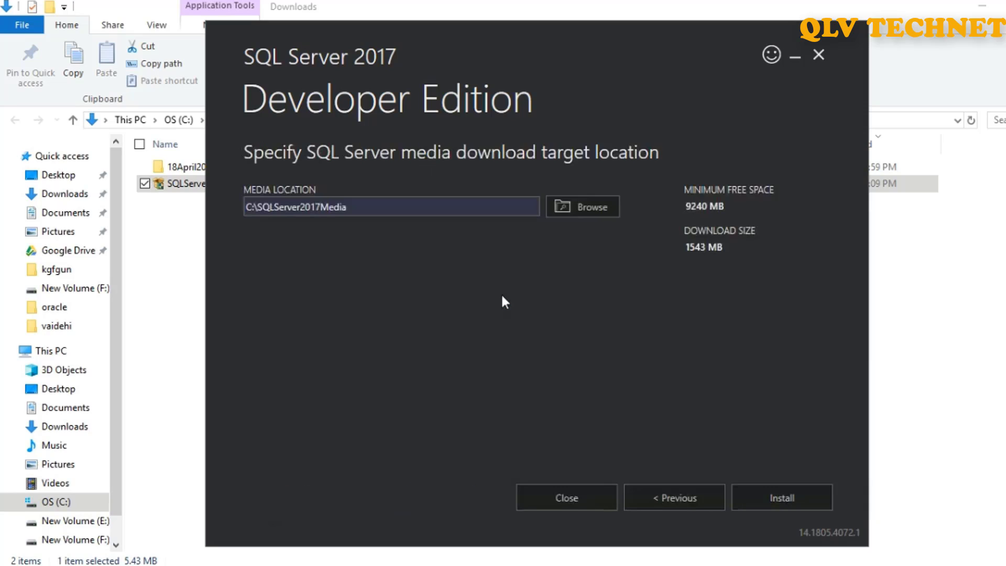
mouse_move(517, 256)
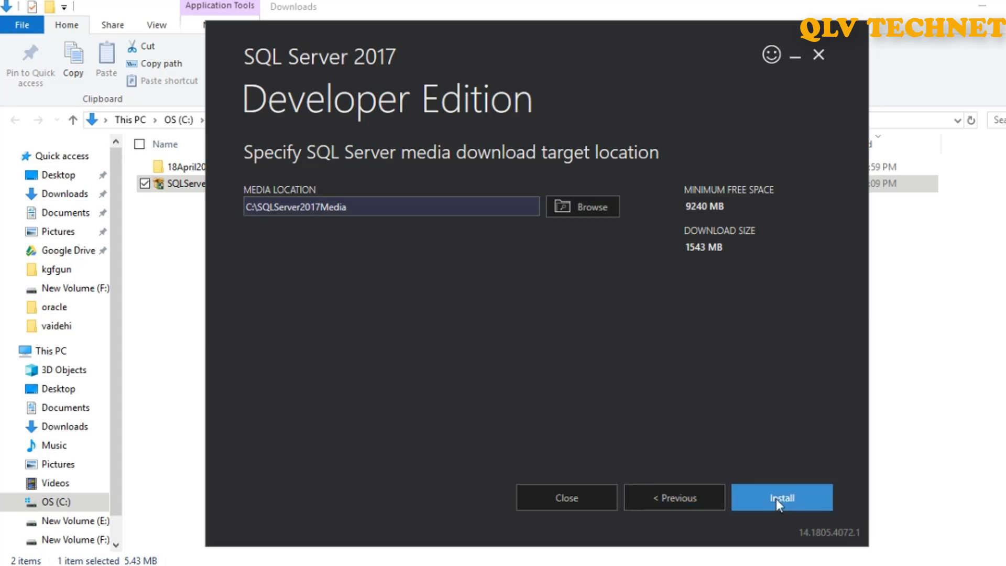
Download the installation media to C:\SQLServer2017Media.
click(781, 497)
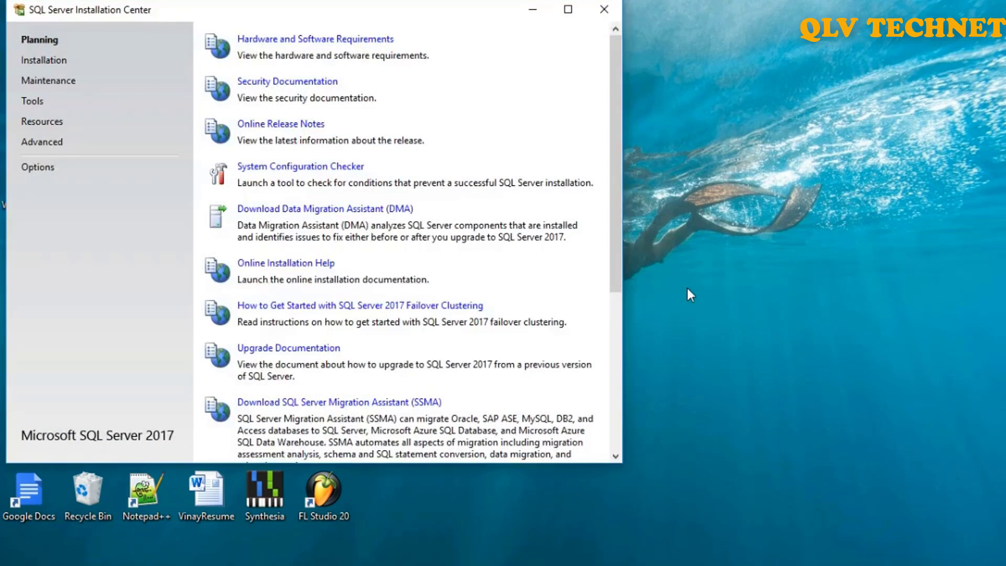
Reposition the Installation Center window and show its Installation page options.
drag(96, 9, 225, 42)
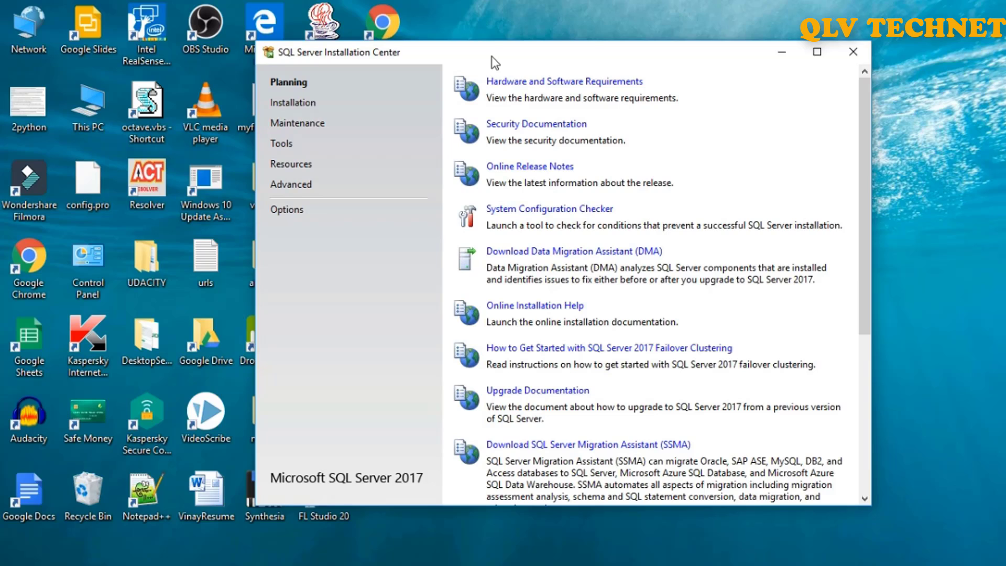
mouse_move(272, 123)
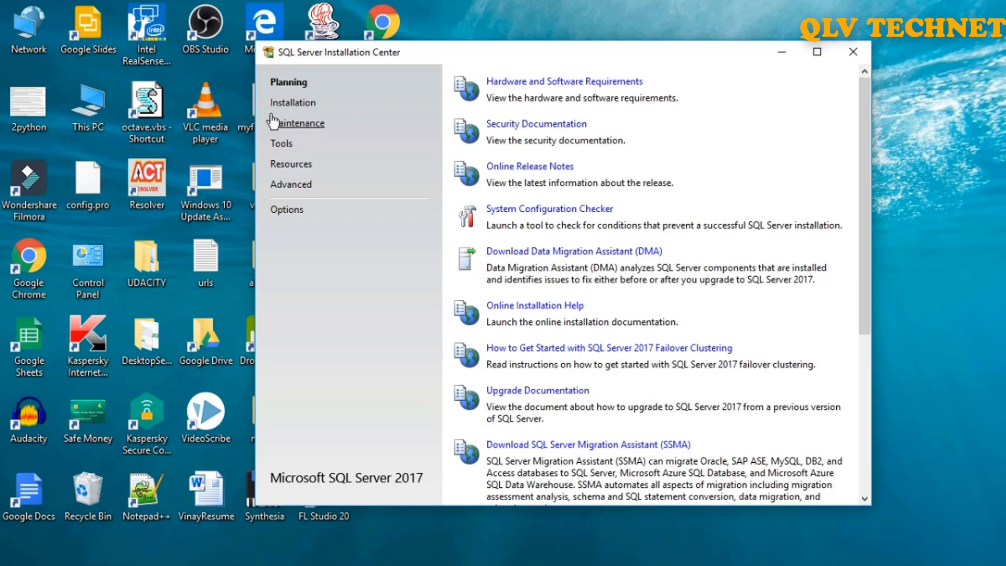
click(292, 103)
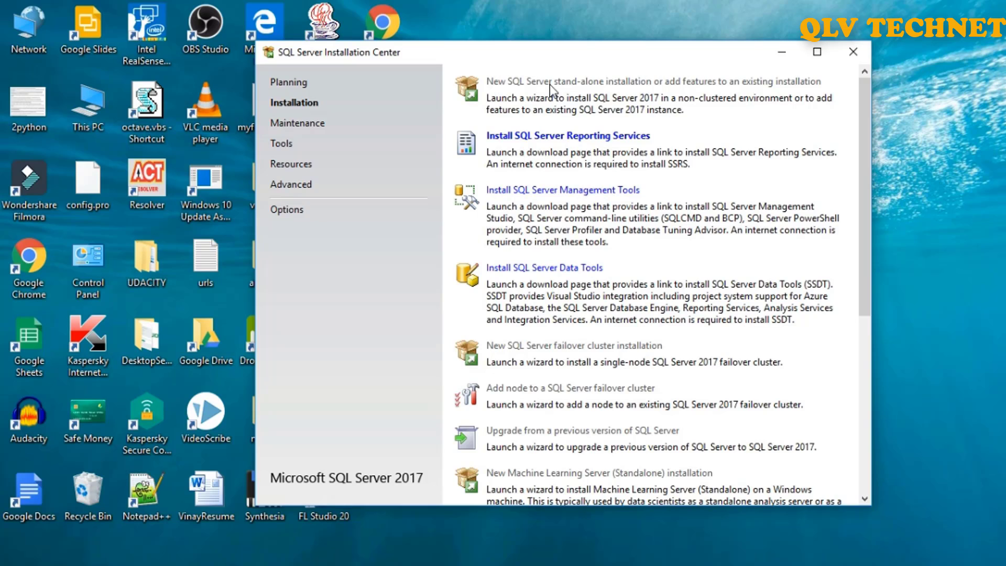
mouse_move(567, 97)
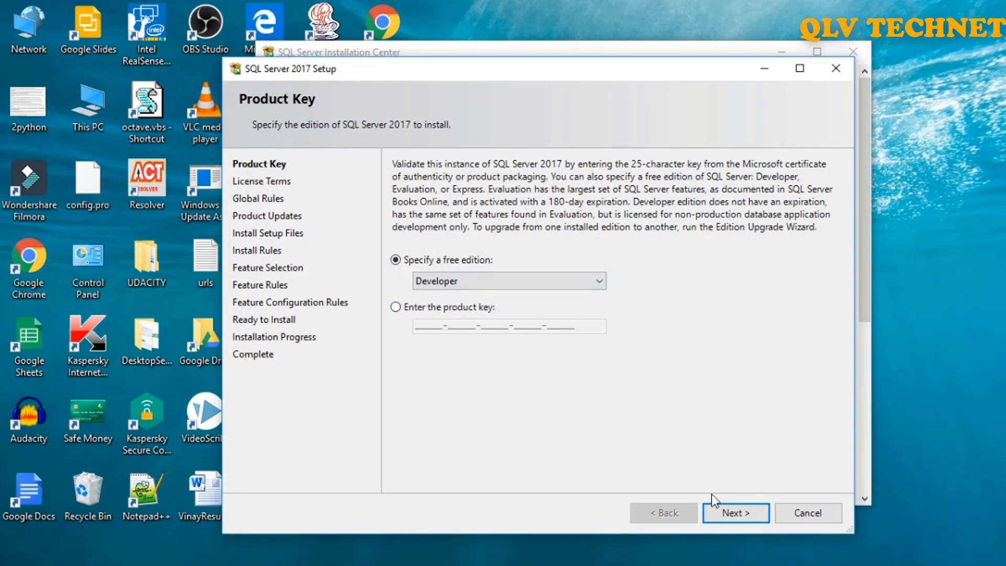
Keep the Developer edition, accept the license terms, and pass the global rules check.
click(736, 512)
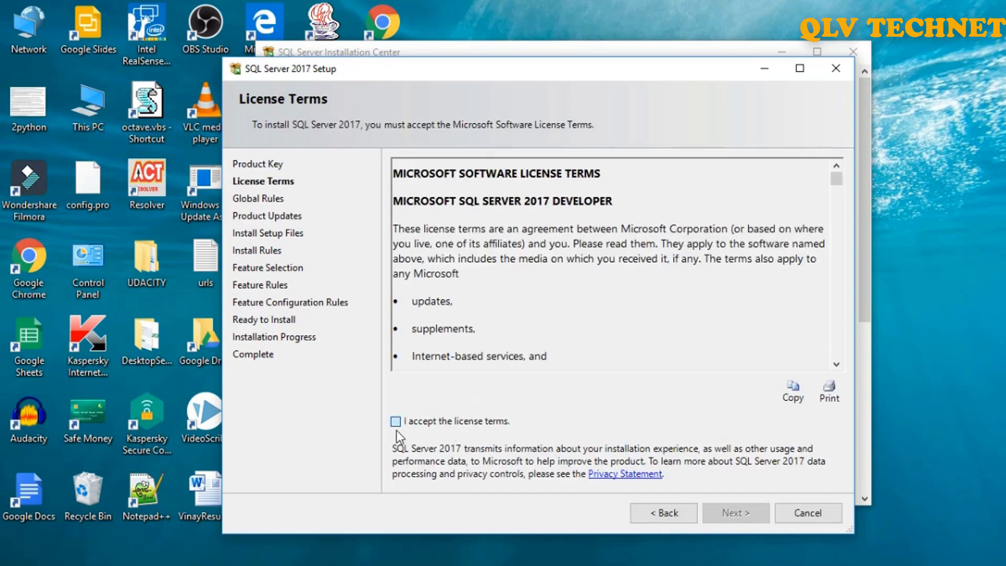
click(396, 421)
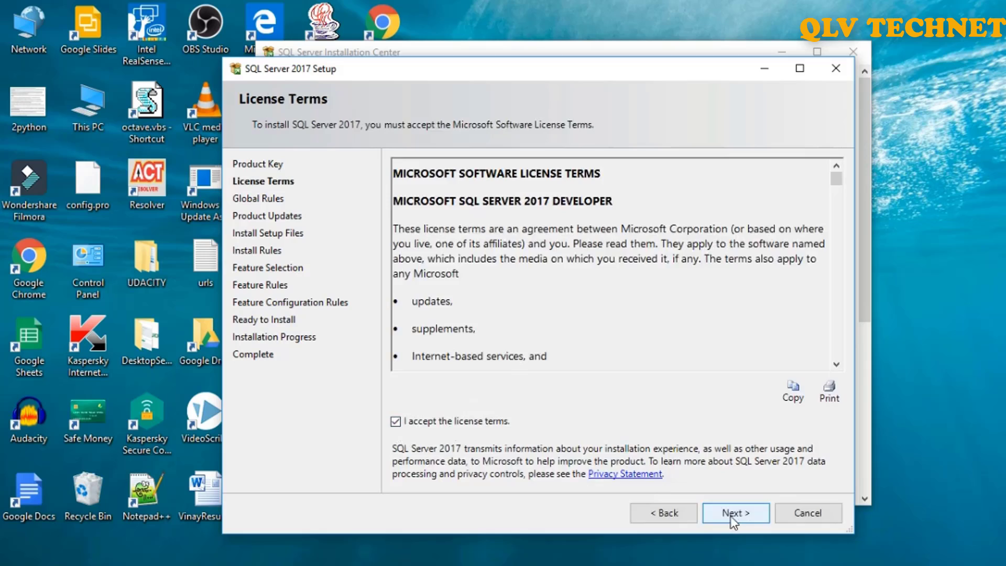
click(736, 513)
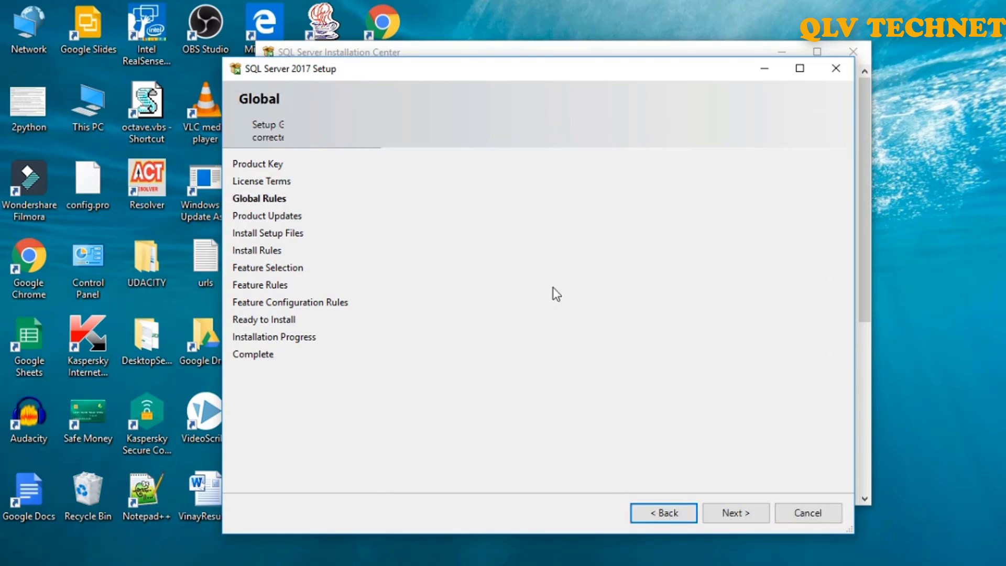
click(735, 512)
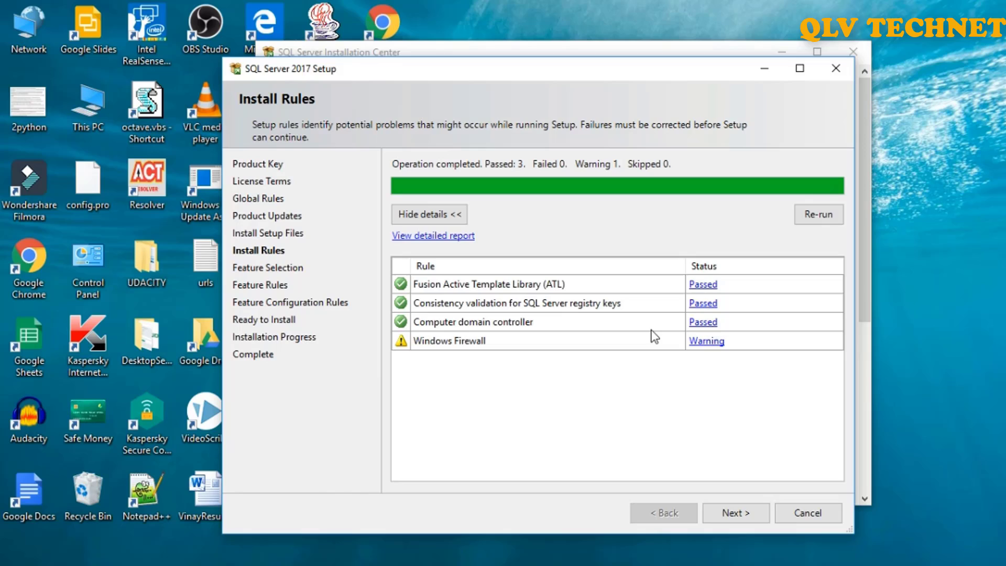
mouse_move(453, 349)
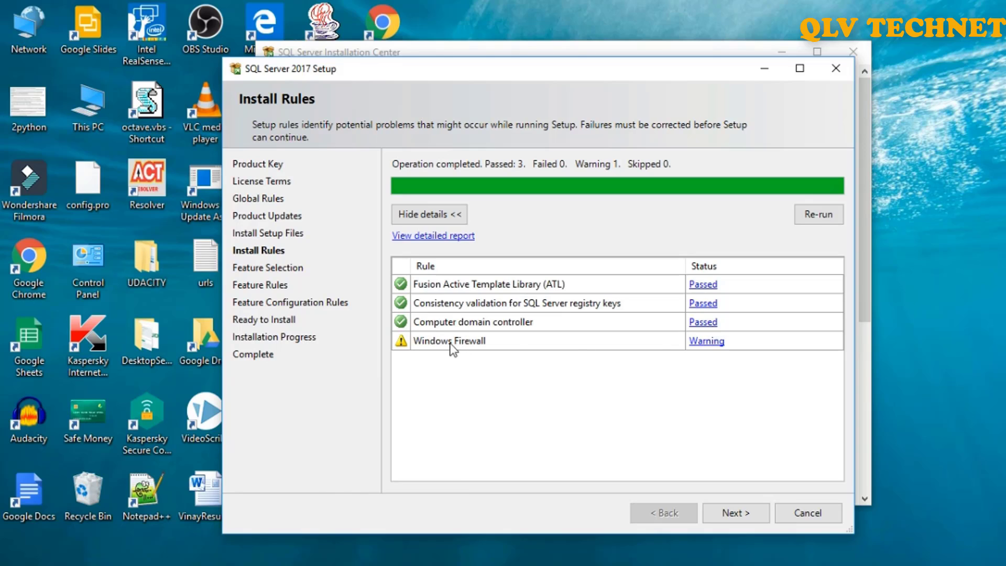
mouse_move(532, 354)
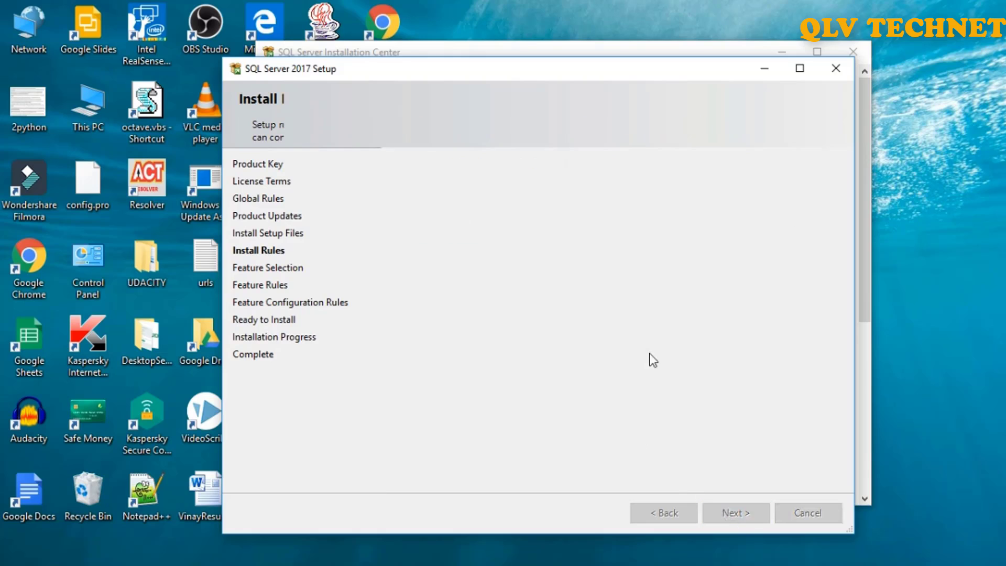
Select Database Engine Services and advance to the Instance Configuration step.
click(736, 512)
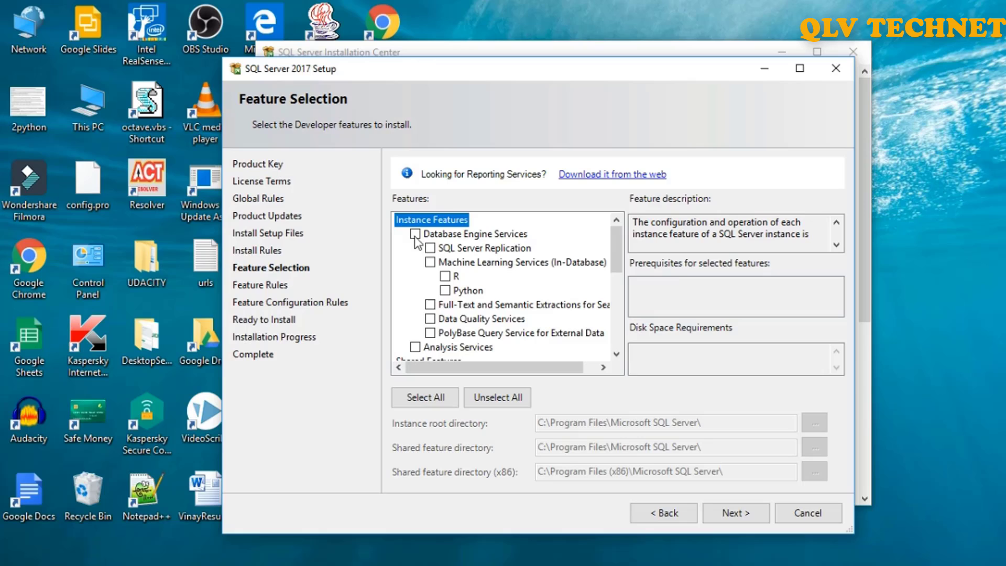
click(415, 234)
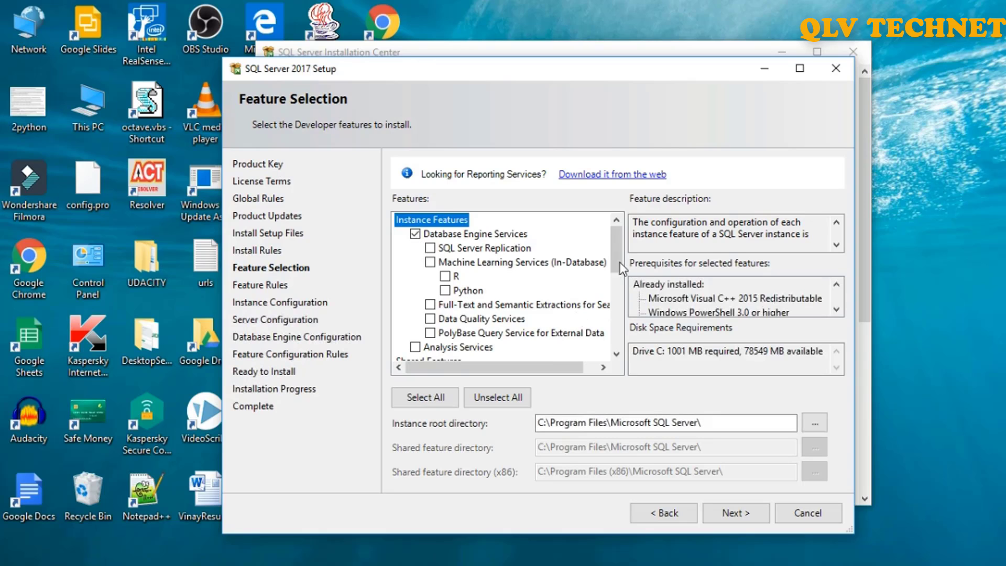
scroll(down, 3)
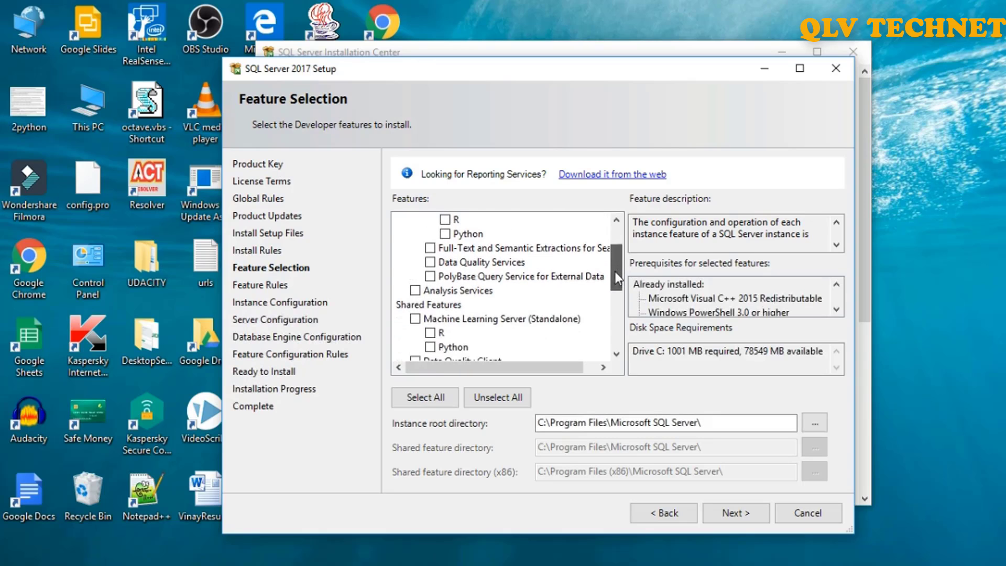
scroll(down, 3)
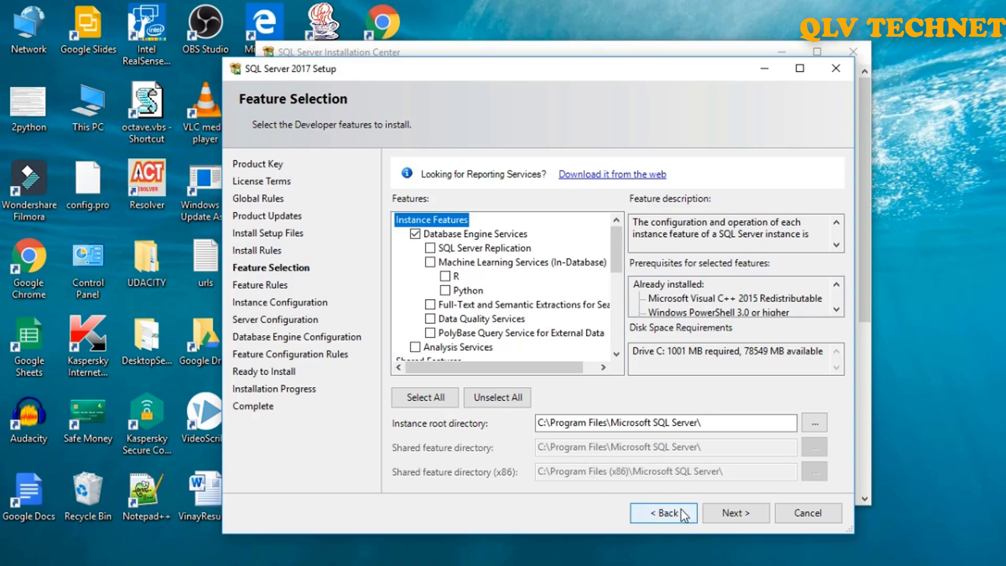
click(736, 513)
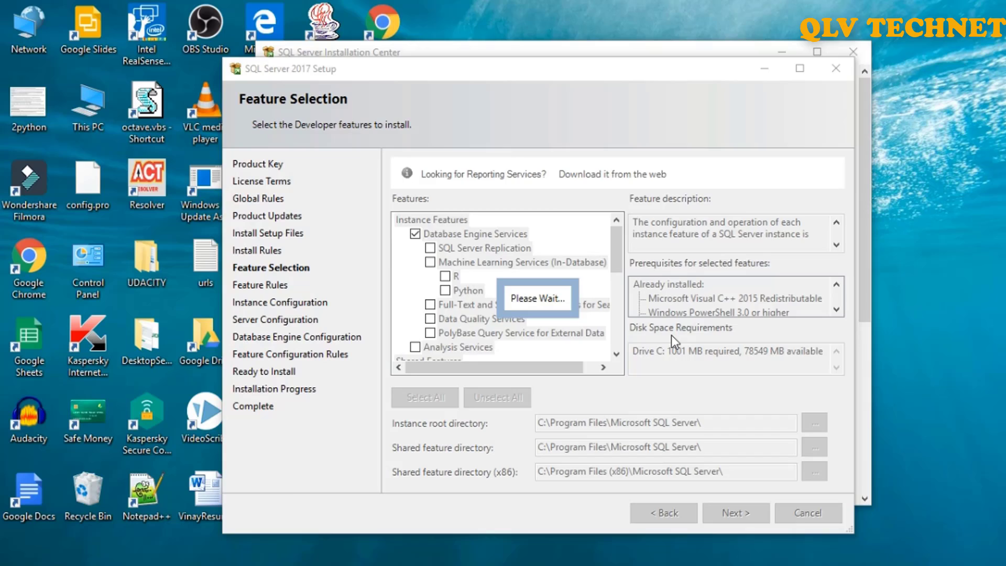
click(736, 513)
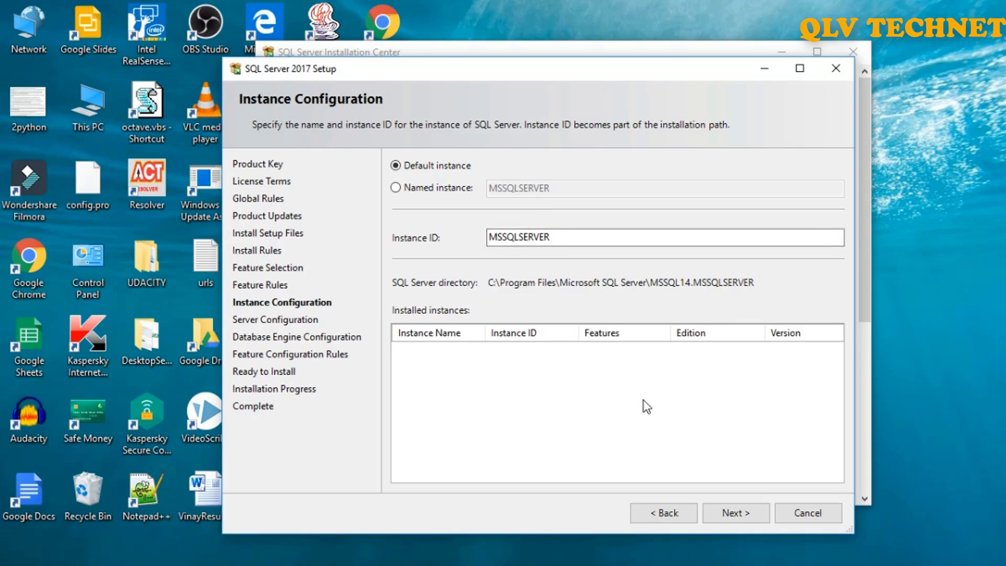
mouse_move(717, 501)
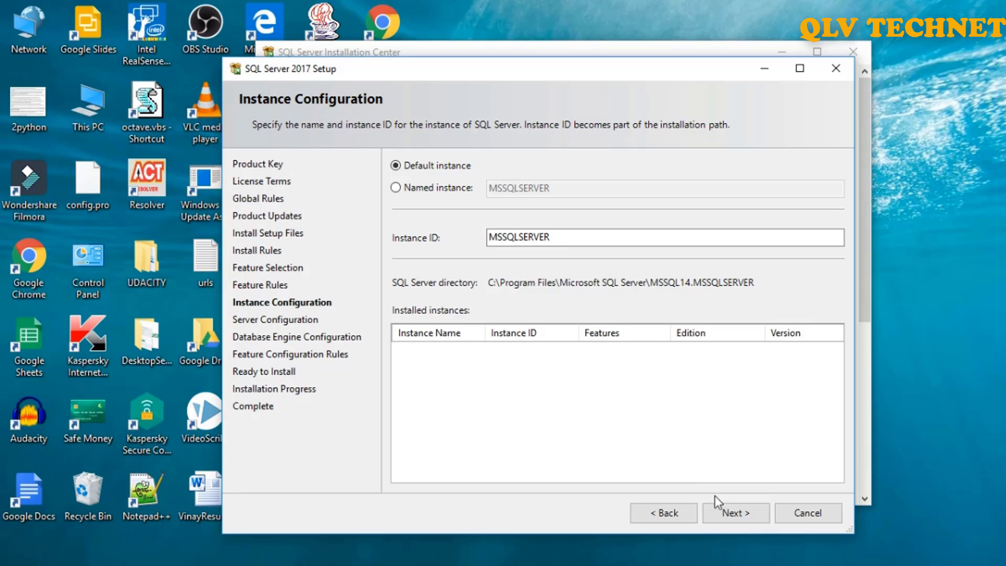
Keep the default MSSQLSERVER instance and continue to Server Configuration.
click(736, 512)
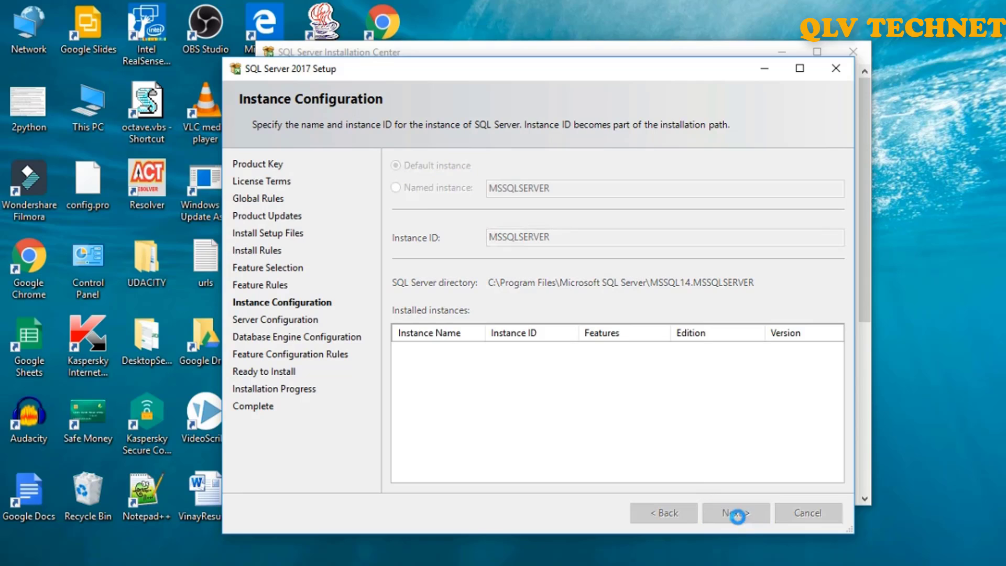
click(736, 512)
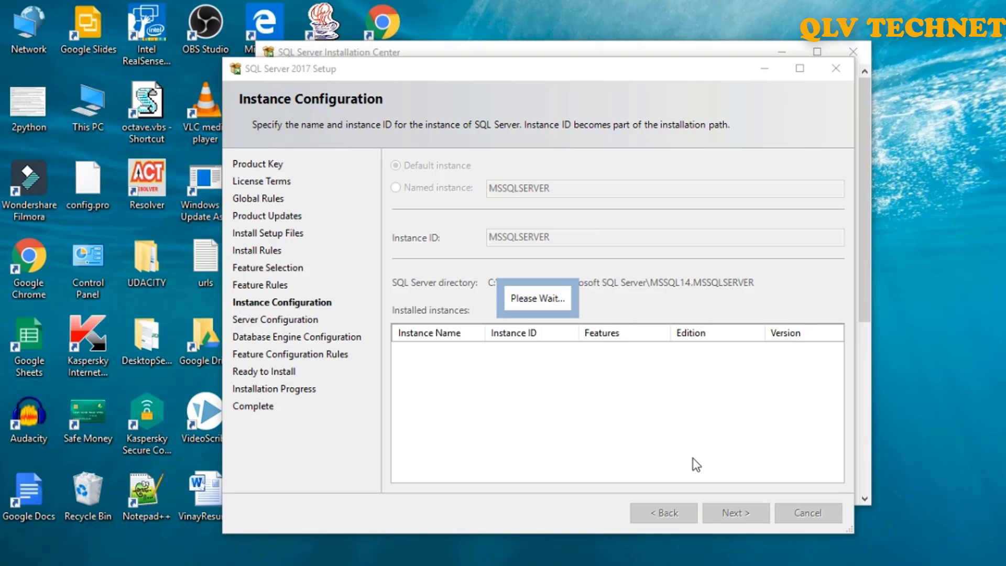
mouse_move(692, 449)
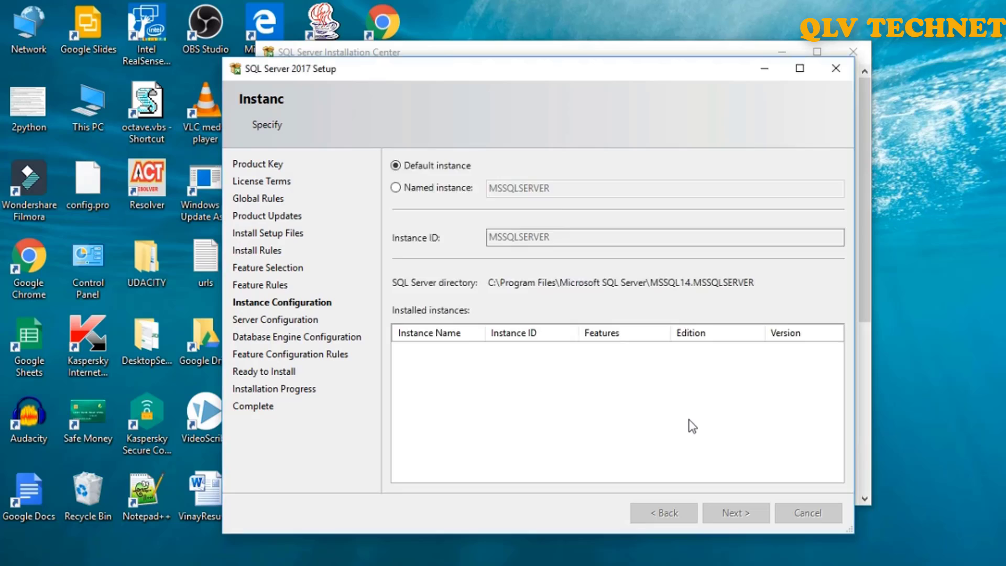
click(735, 512)
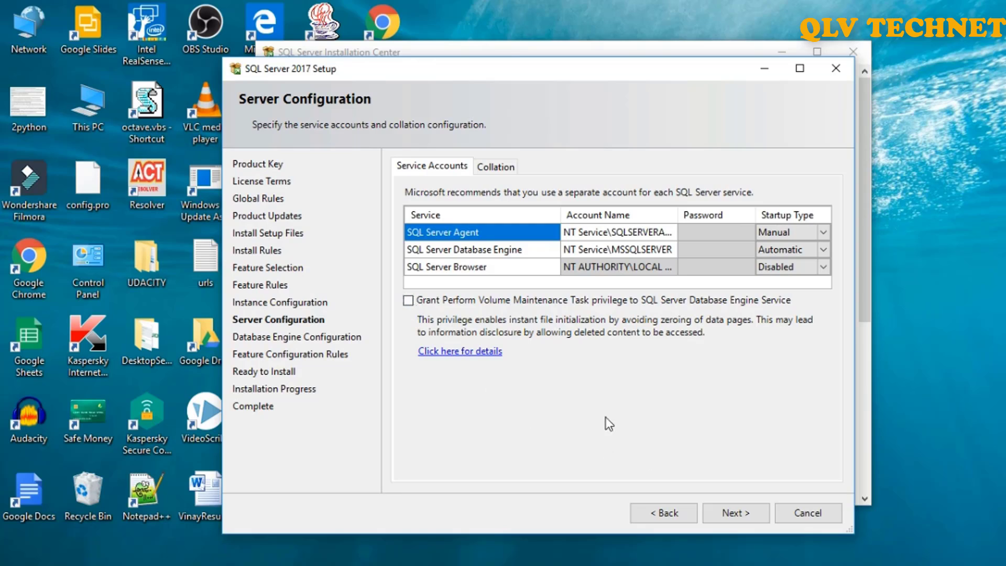
Grant the Perform Volume Maintenance Task privilege and reach Database Engine Configuration.
click(409, 300)
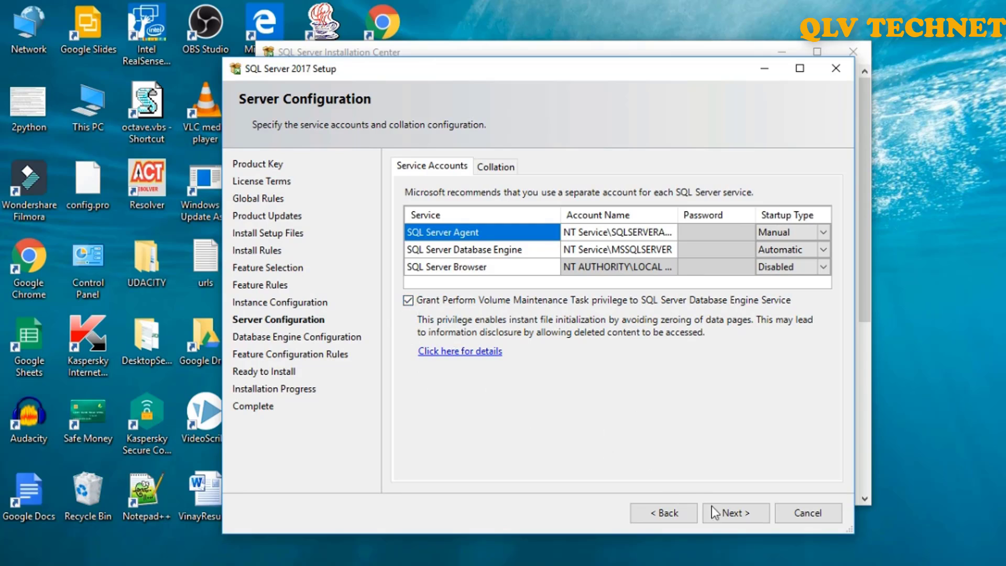
click(736, 513)
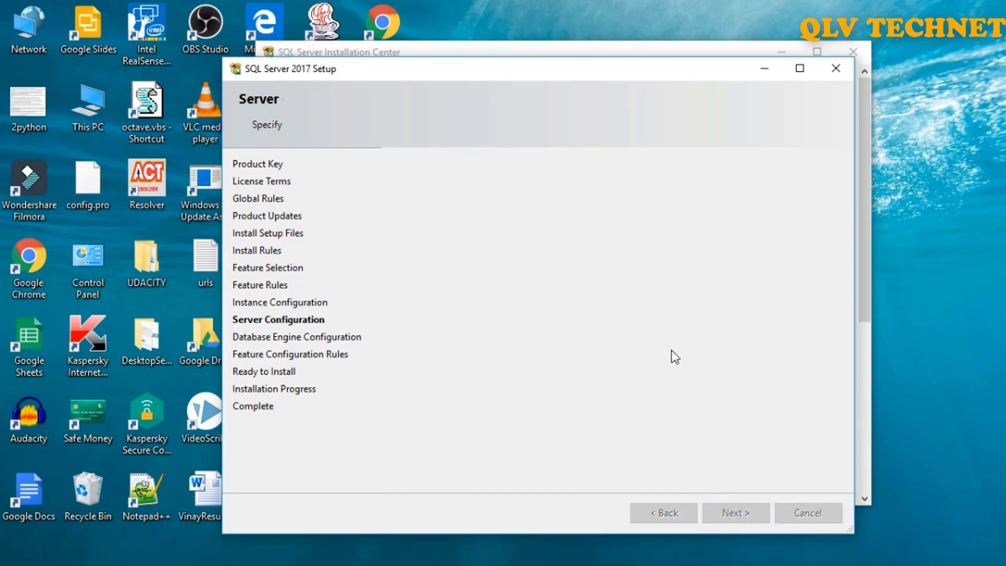
click(736, 513)
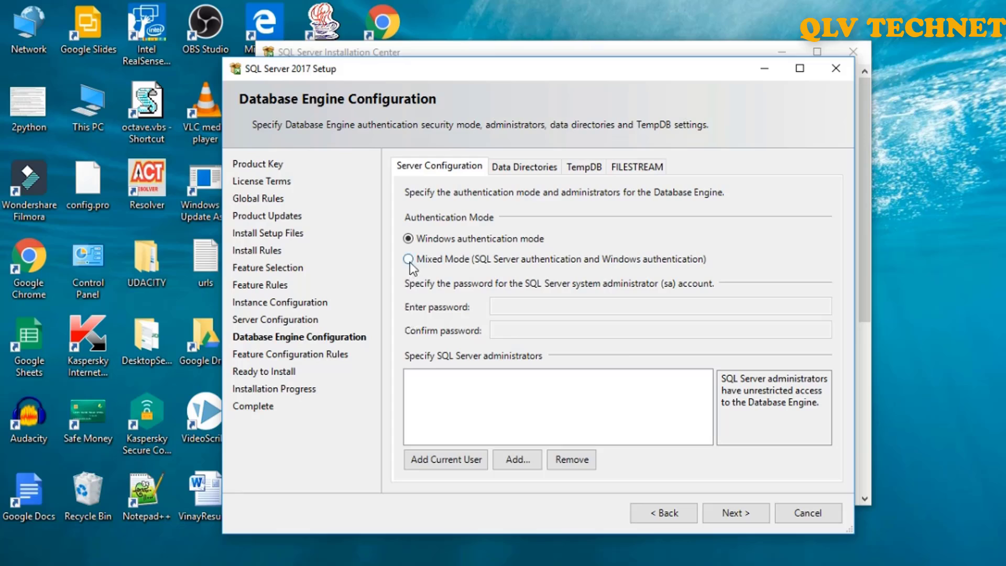
Use Mixed Mode with an sa password and add the current user as administrator.
click(408, 258)
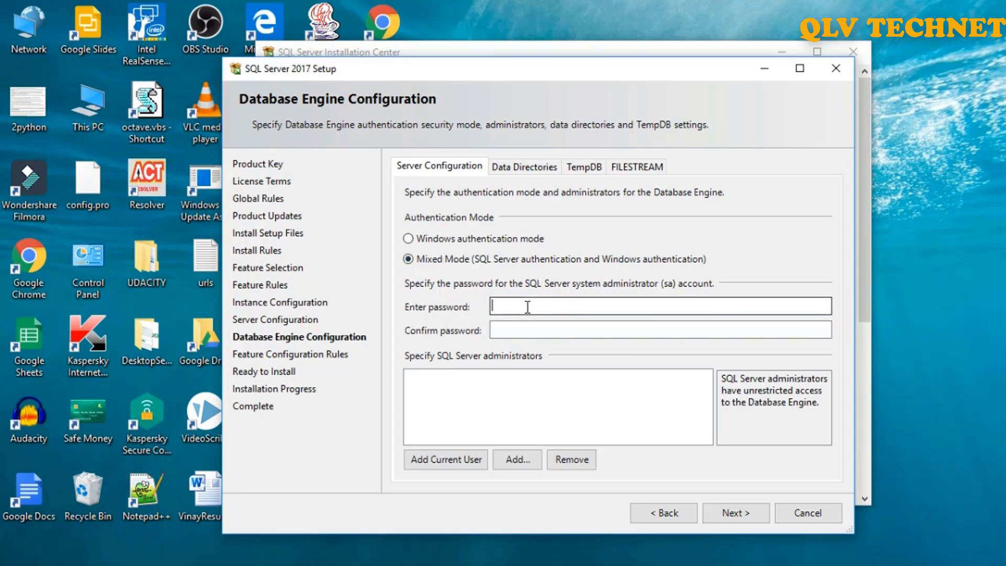
text(•)
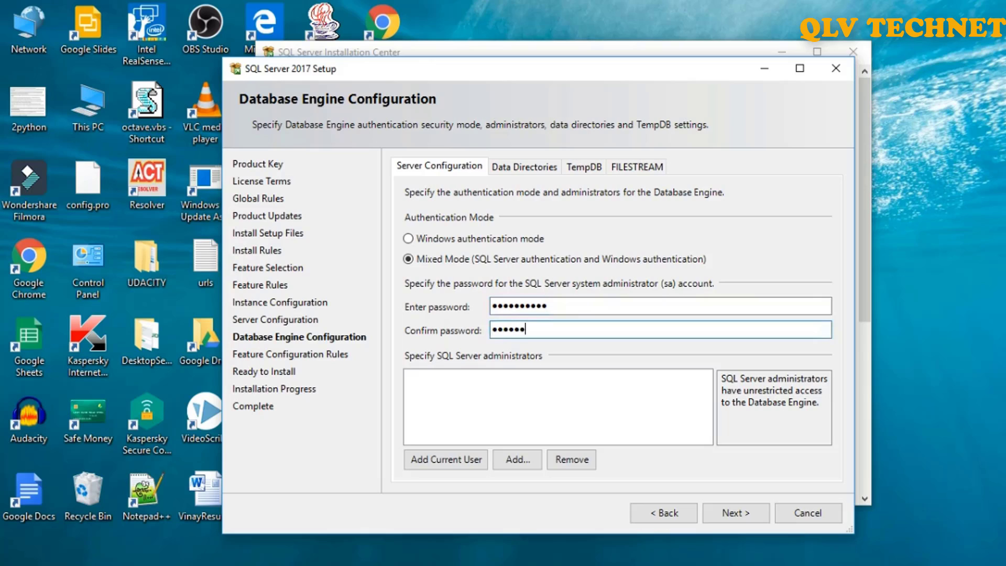
text(••••)
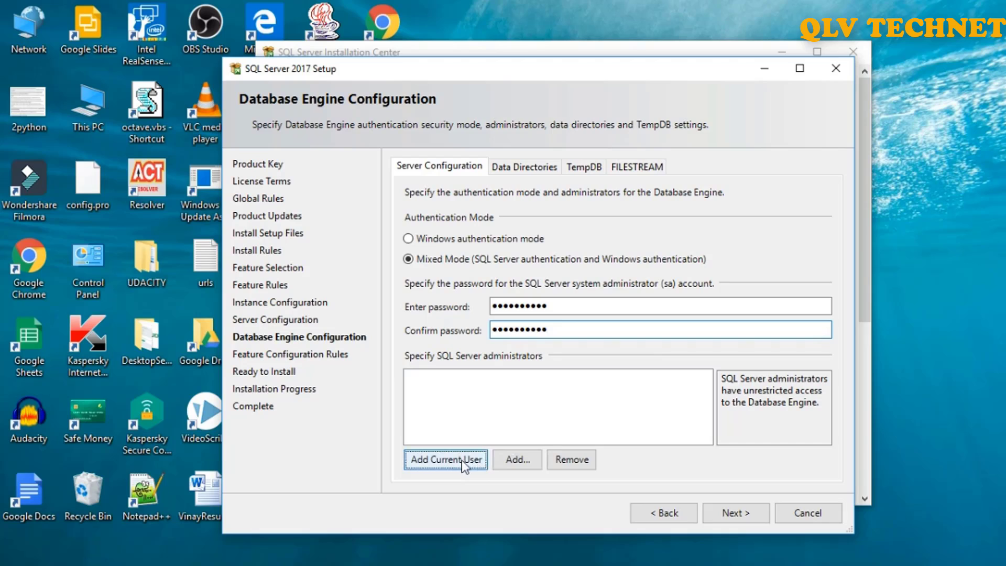
click(446, 460)
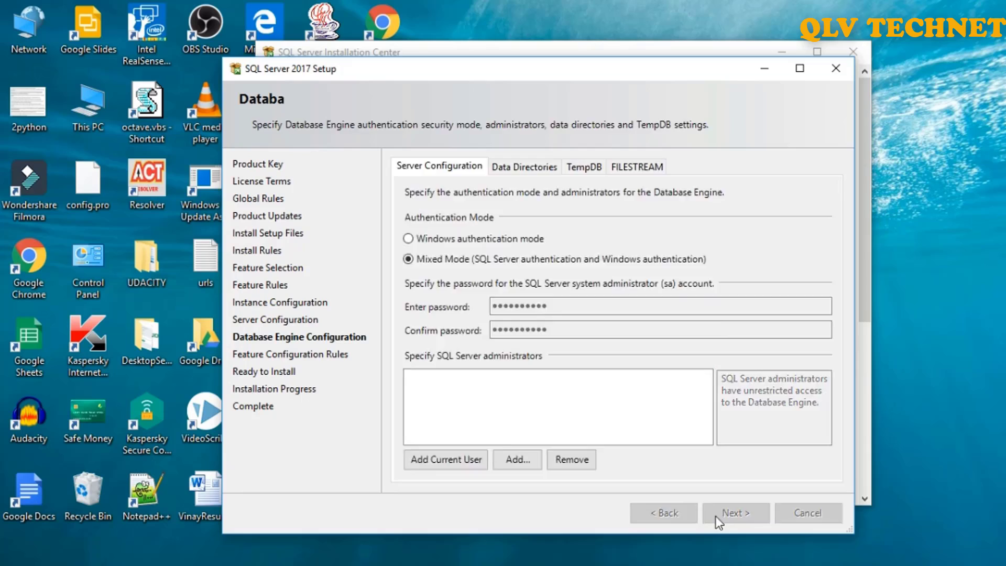
Install SQL Server 2017 and close the completed setup.
click(735, 513)
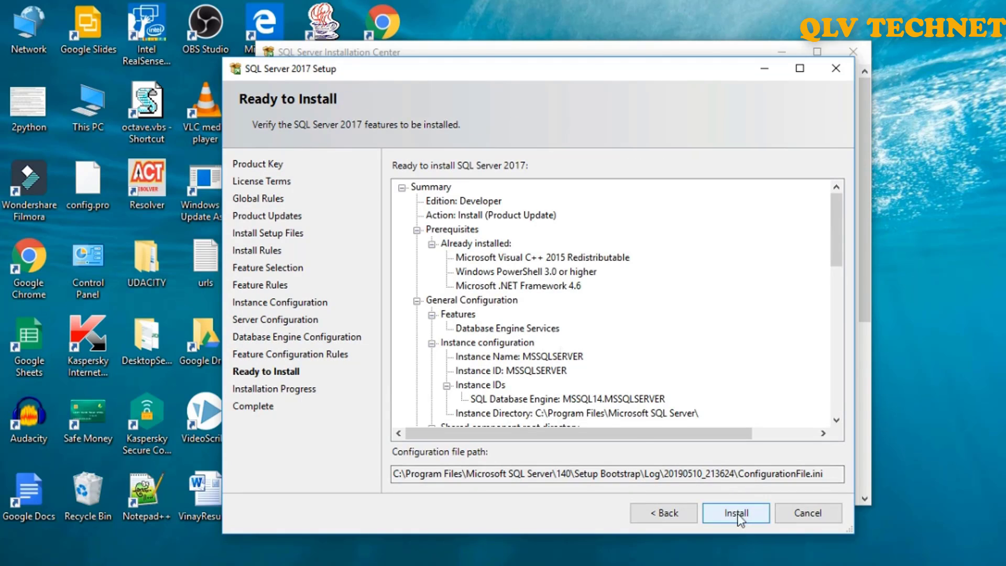
click(735, 513)
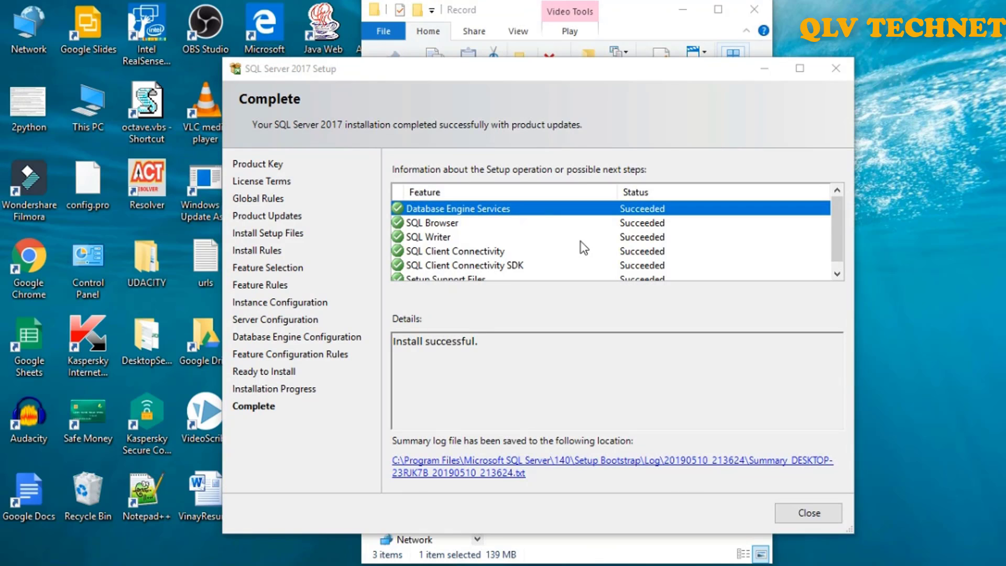
mouse_move(603, 192)
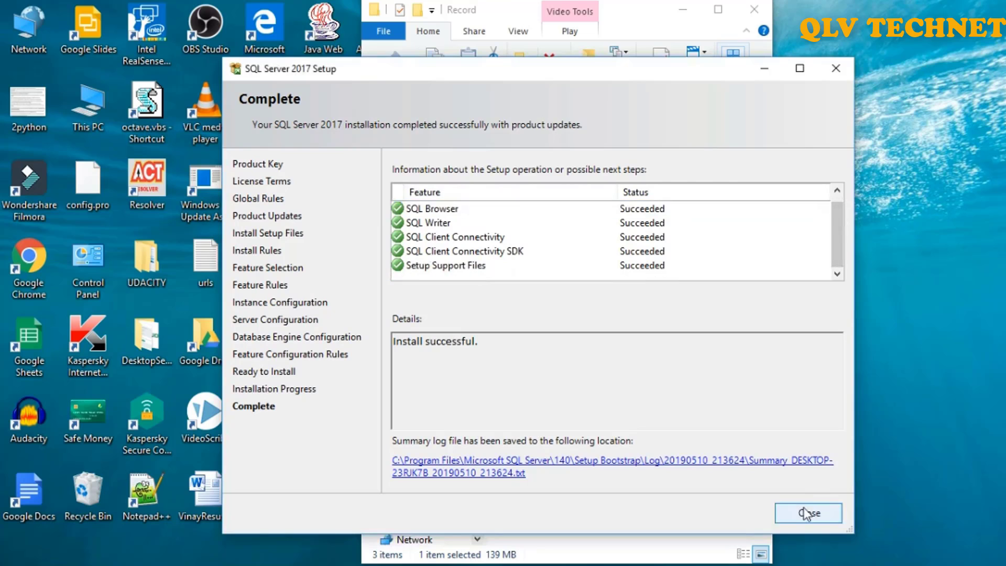
click(807, 512)
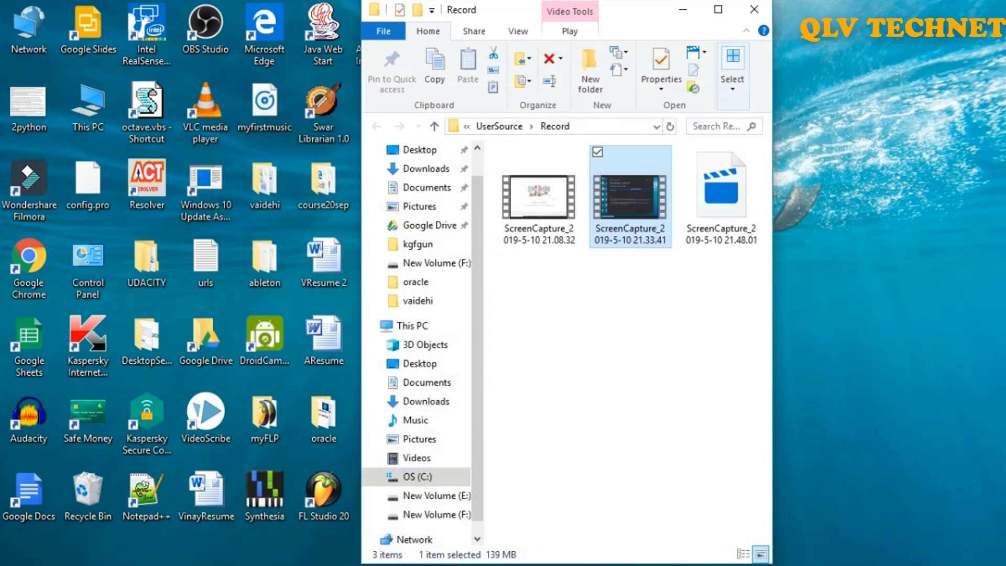
Return to the Installation Center and open the SSMS download page.
click(754, 9)
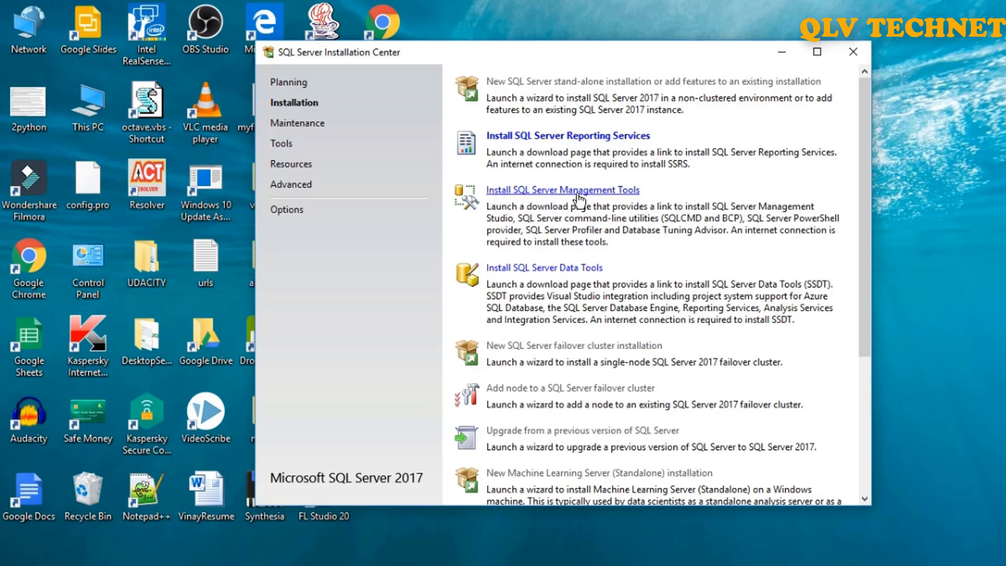
click(562, 189)
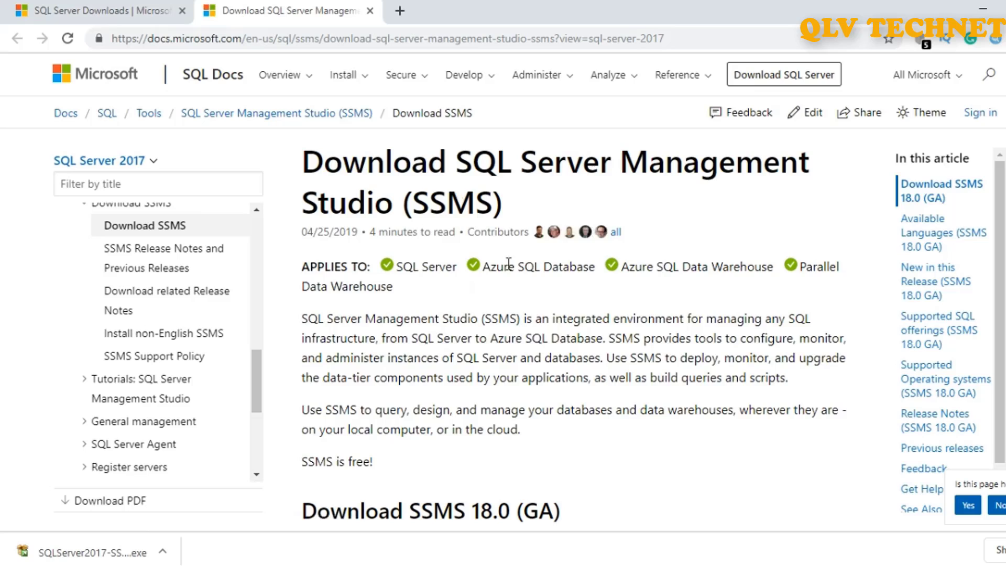
Download the SSMS 18.0 (GA) installer, SSMS-Setup-ENU.exe, from the Download SSMS page.
scroll(down, 3)
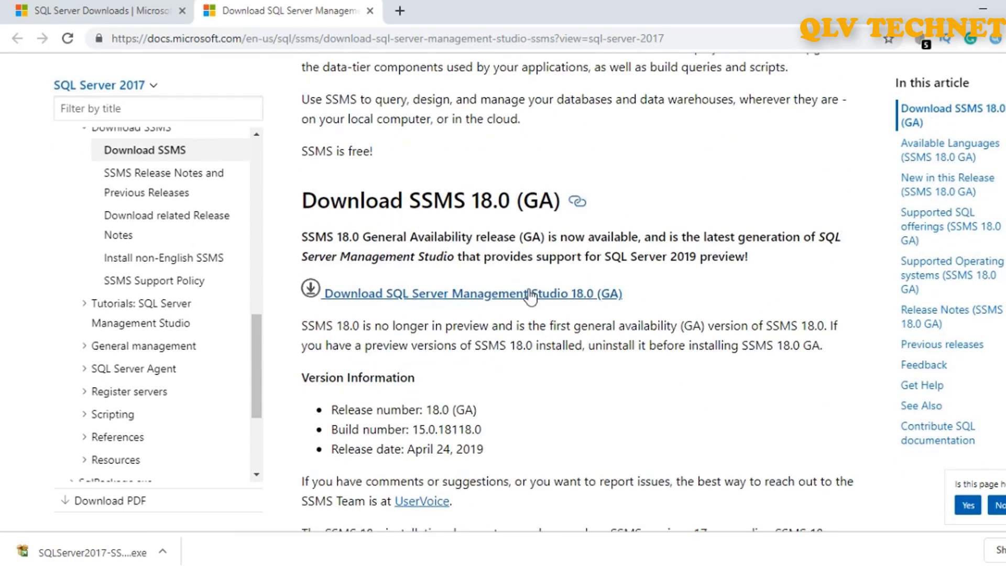
scroll(down, 3)
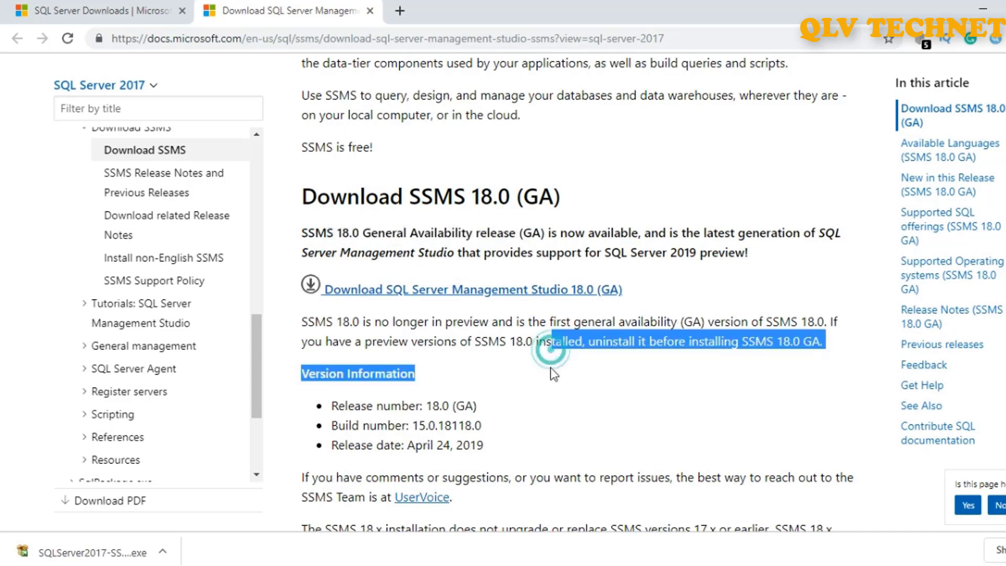
scroll(down, 3)
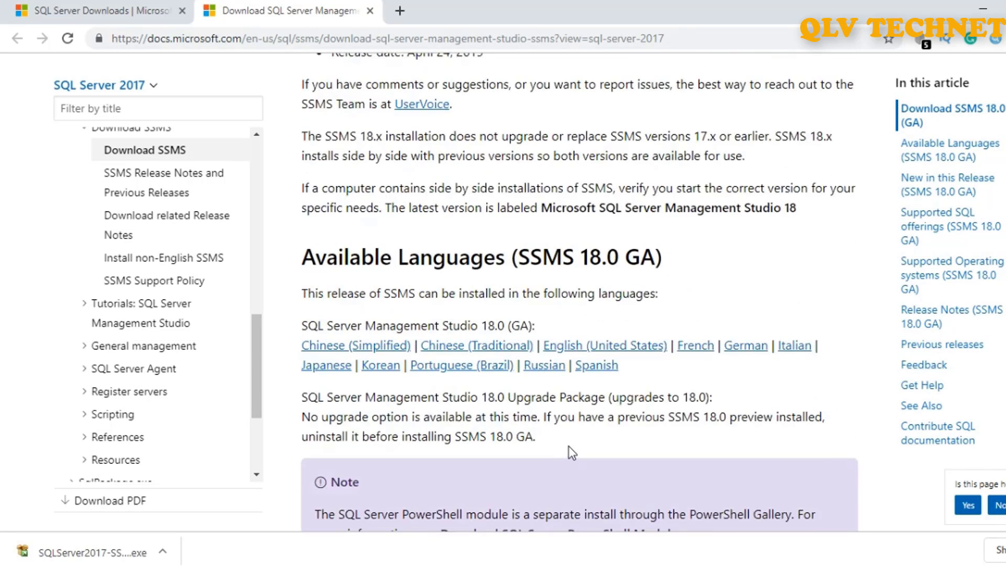
scroll(up, 3)
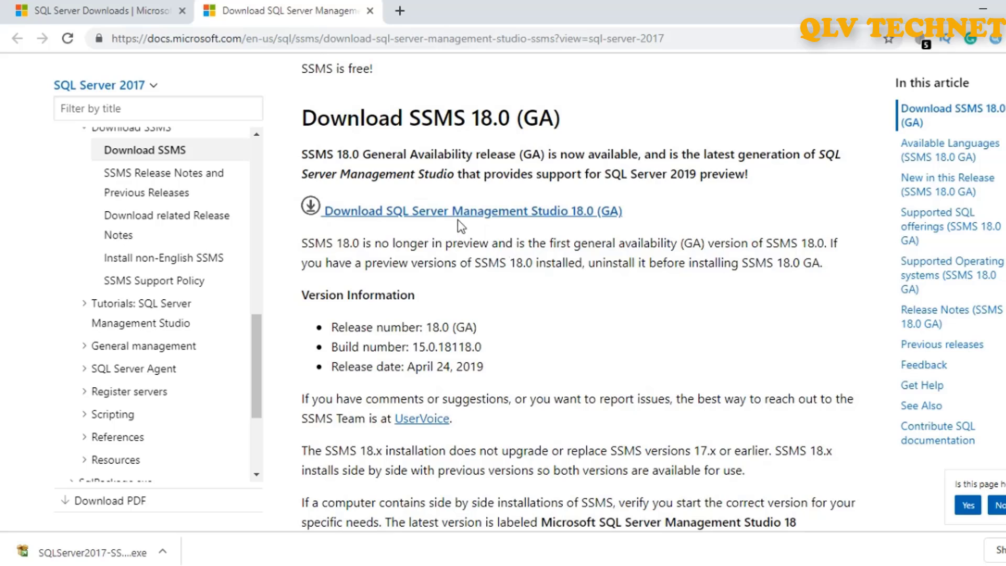
click(471, 211)
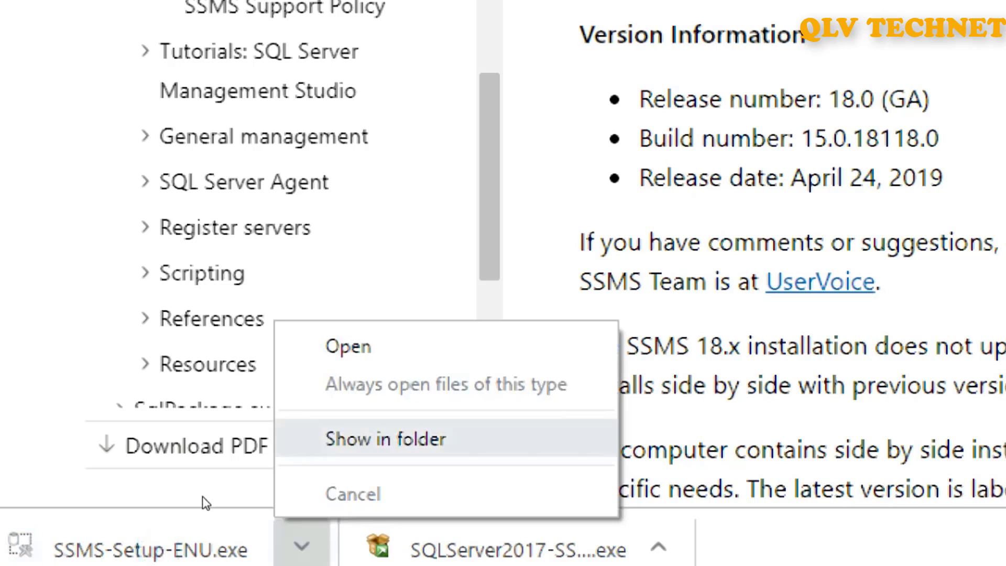
Locate SSMS-Setup-ENU in the Downloads folder and run it to reach the SSMS 18.0 welcome screen.
click(385, 439)
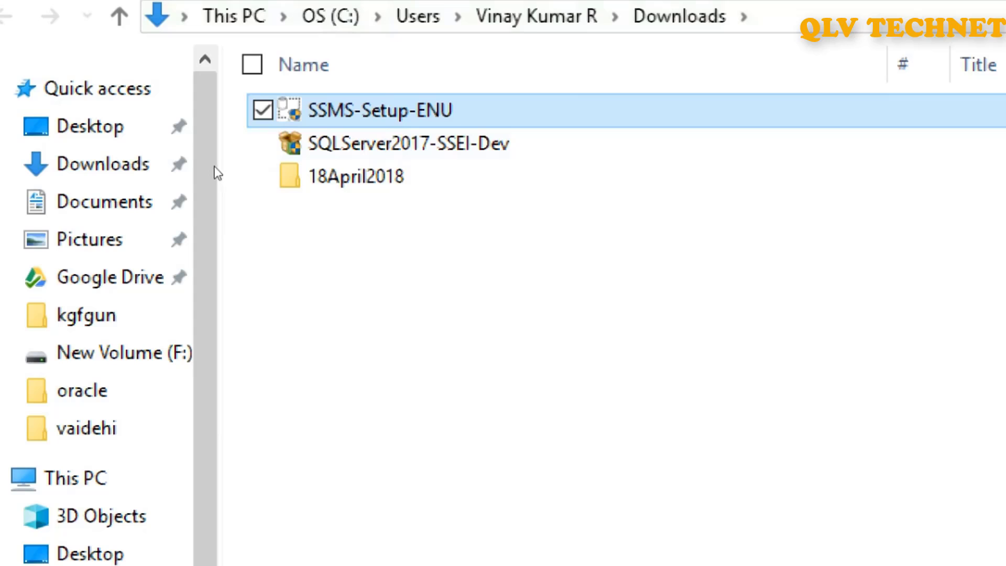
right_click(378, 111)
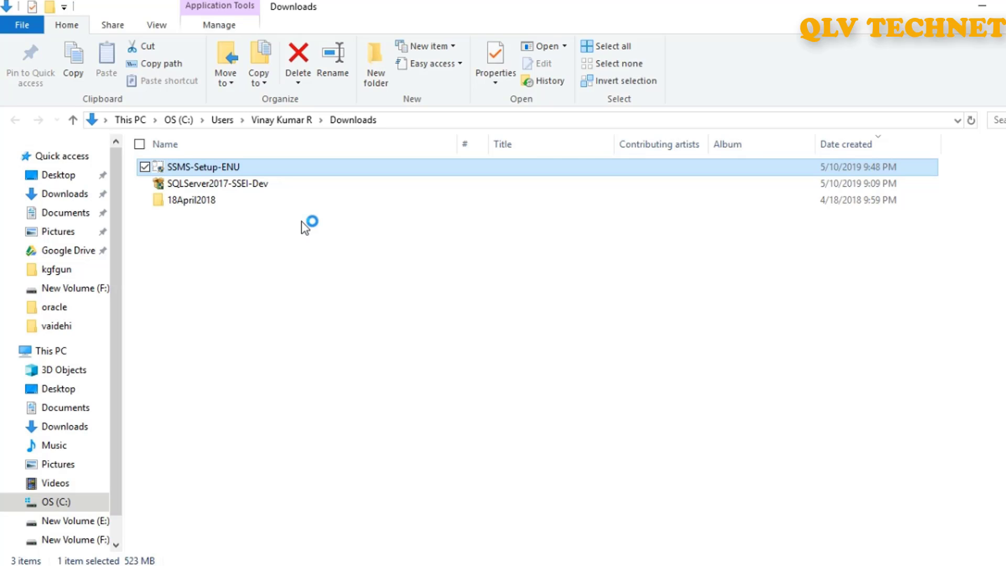
double_click(203, 167)
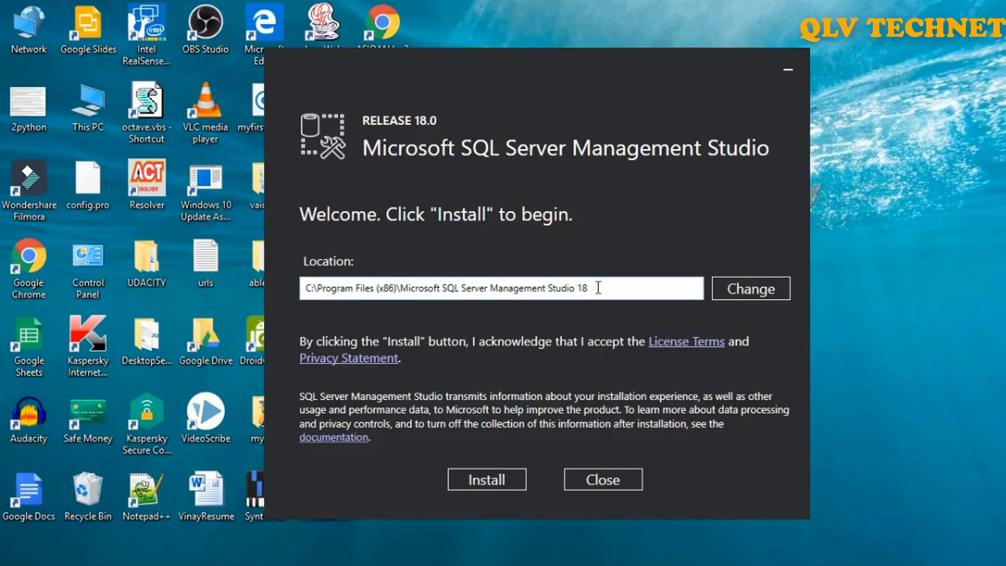
Install all SSMS 18.0 components, then close the installer without restarting.
click(486, 480)
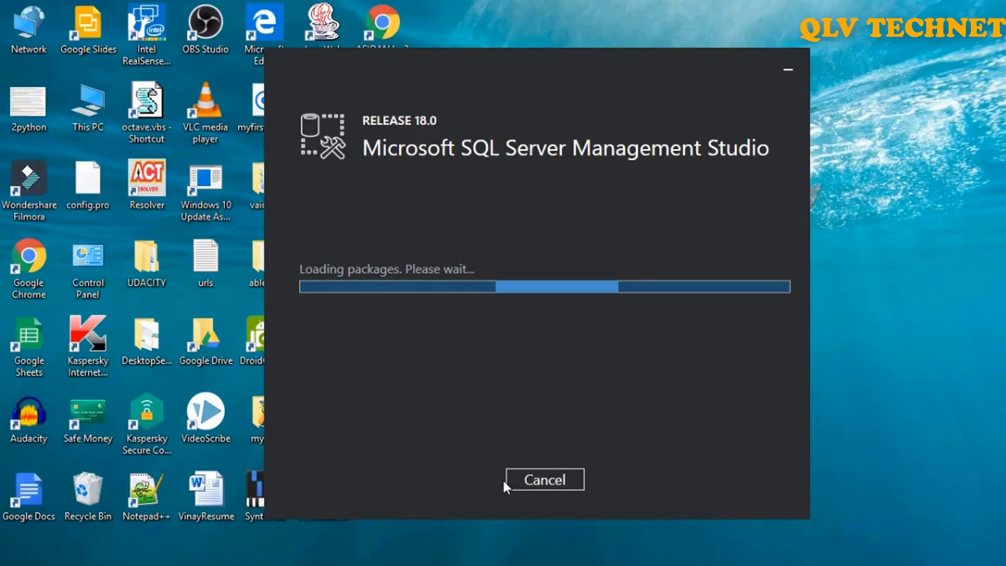
mouse_move(536, 410)
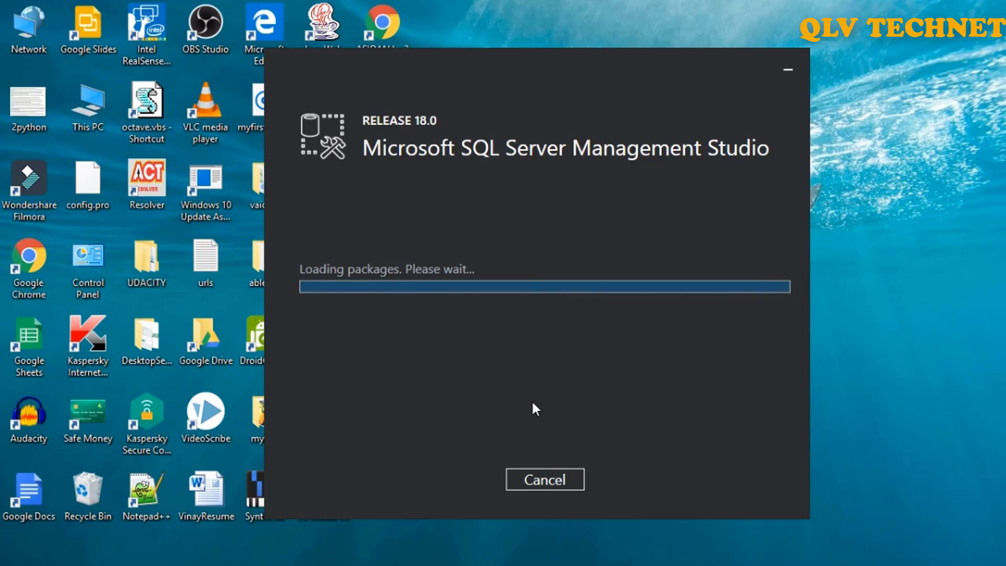
mouse_move(877, 326)
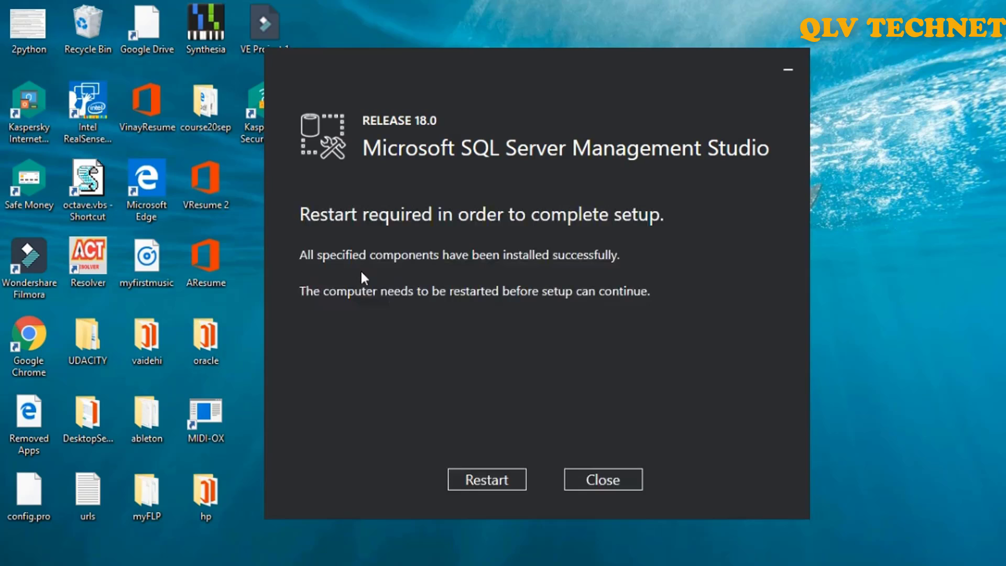
mouse_move(449, 296)
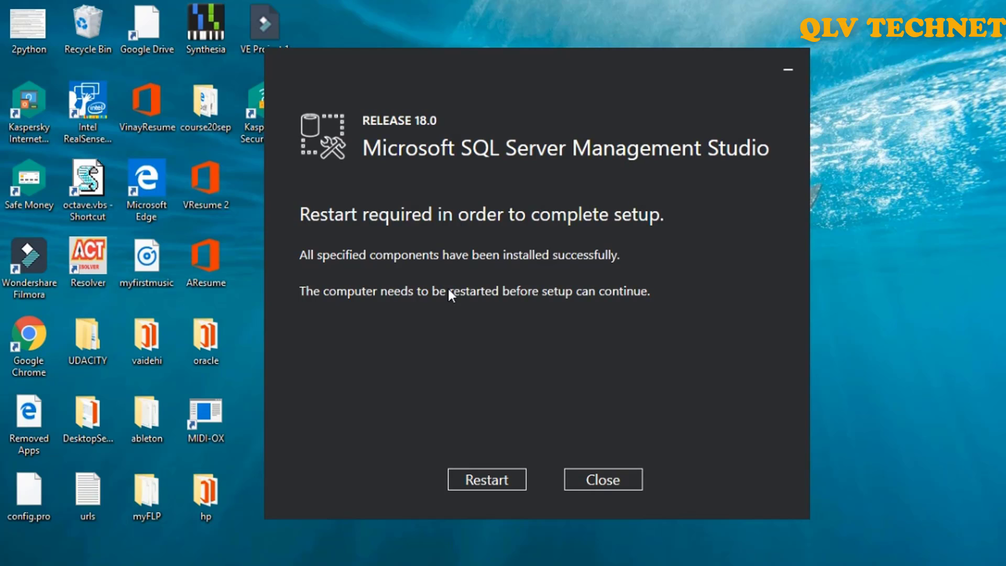
mouse_move(430, 297)
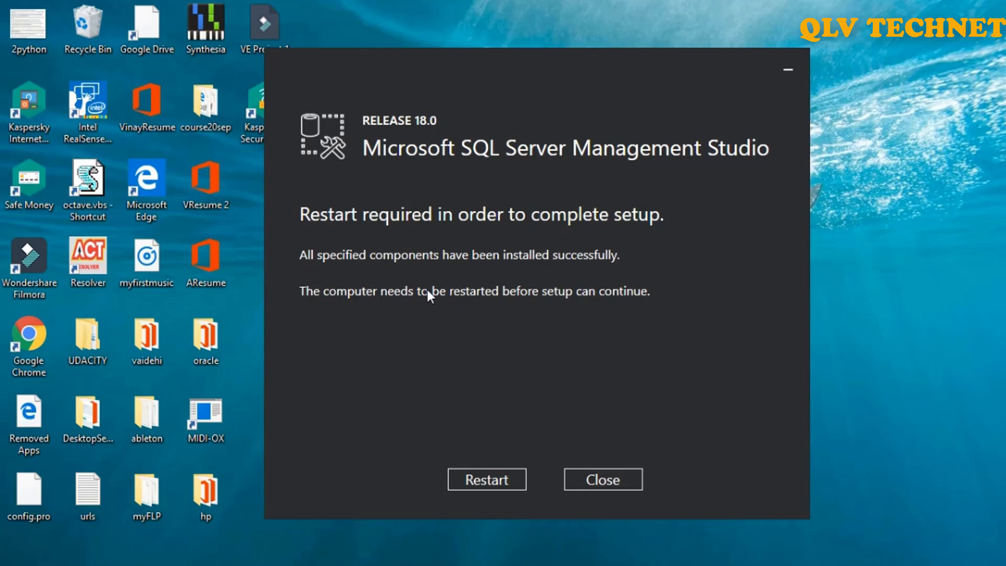
mouse_move(431, 306)
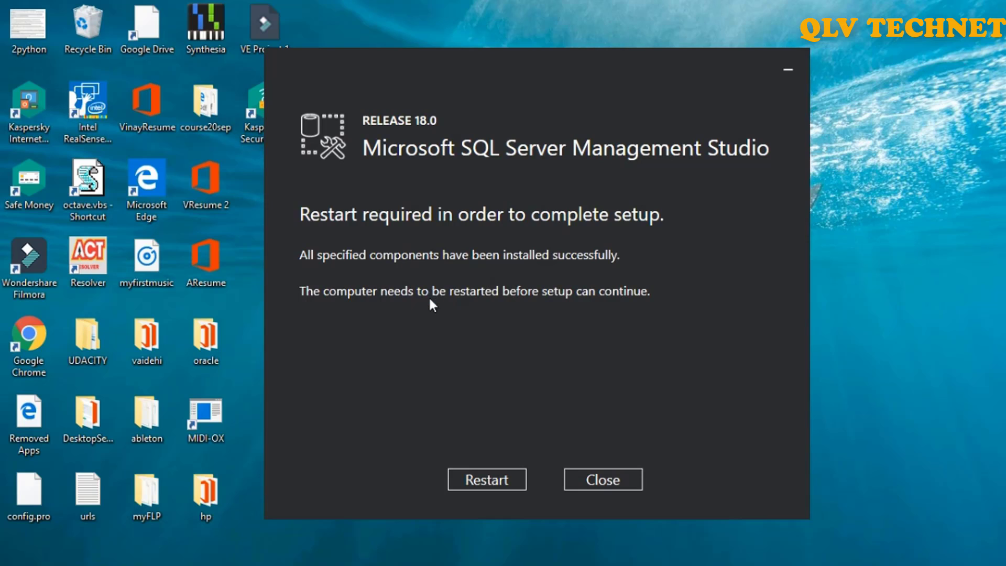
click(601, 480)
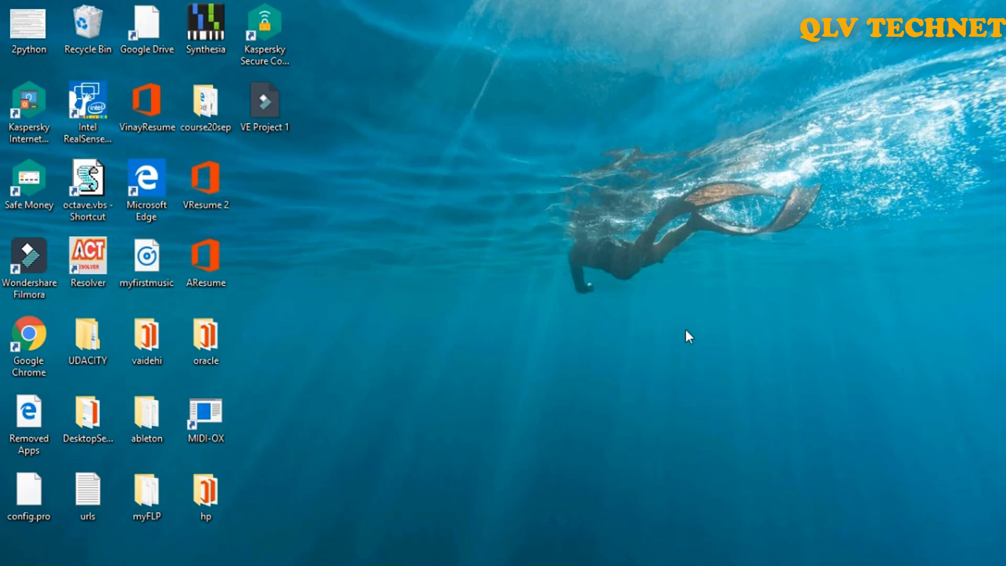
Search 'ssms' in the Start Menu to launch SQL Server Management Studio.
click(9, 554)
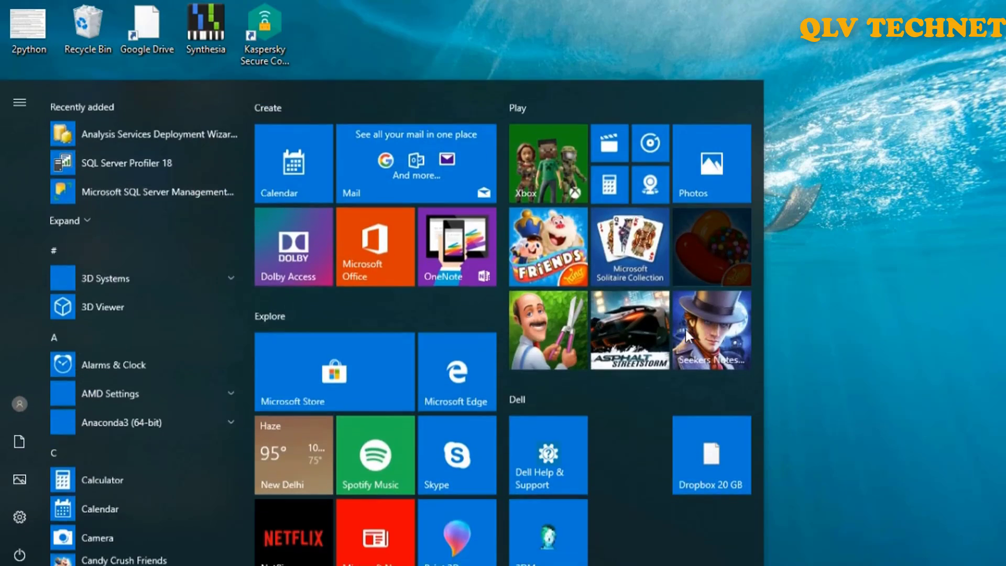
text(ssms)
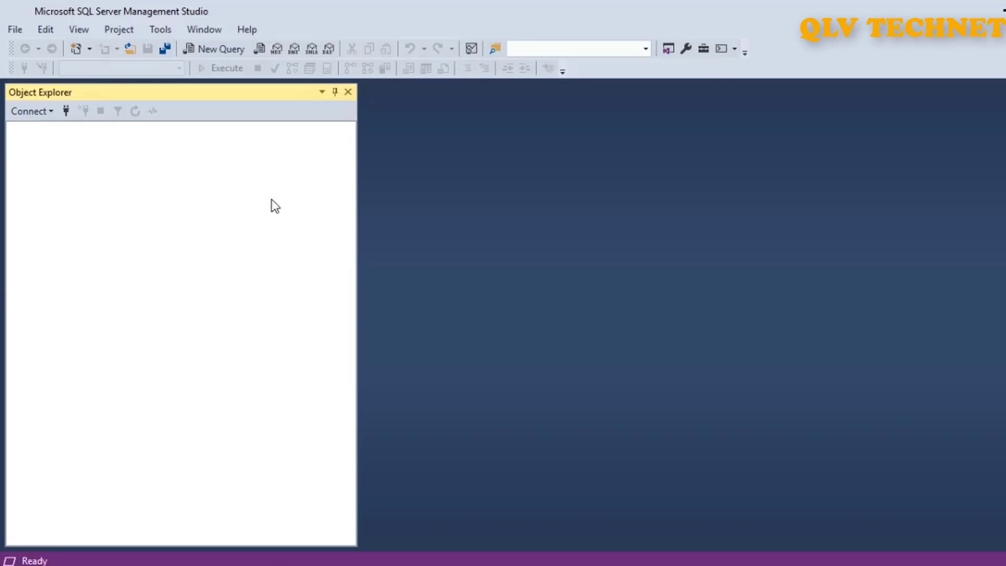
Connect to server '.' using Windows Authentication.
click(29, 112)
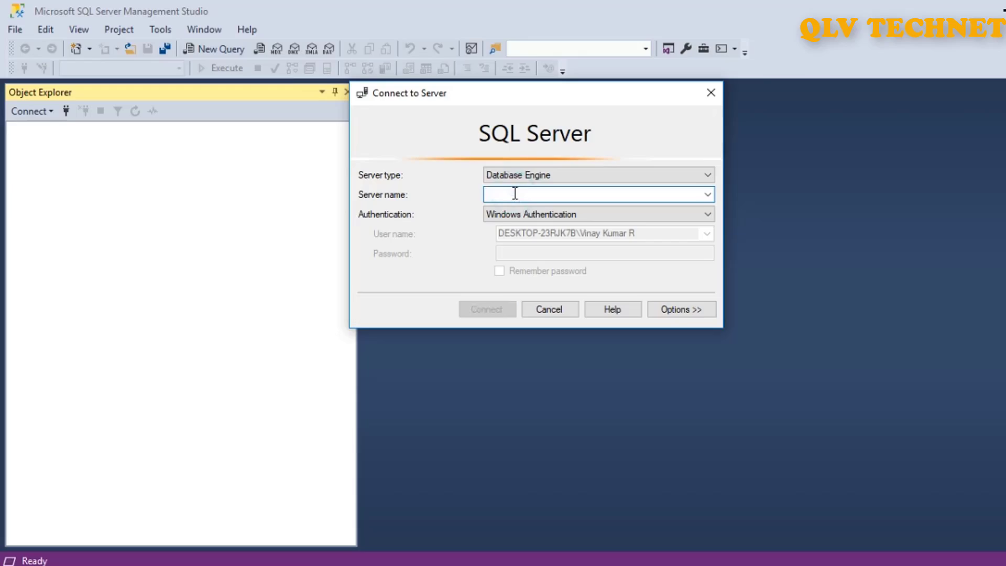
text(.)
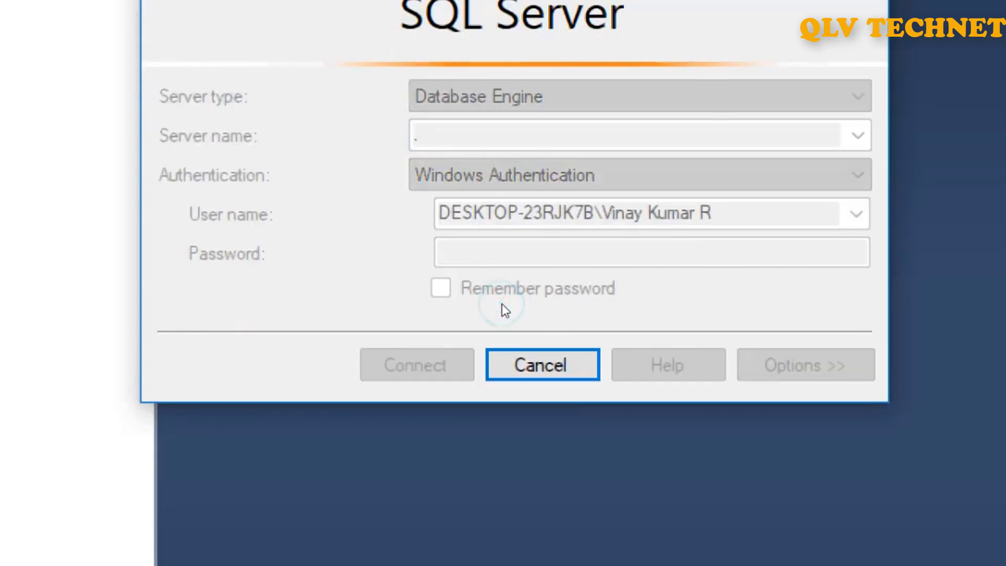
click(416, 365)
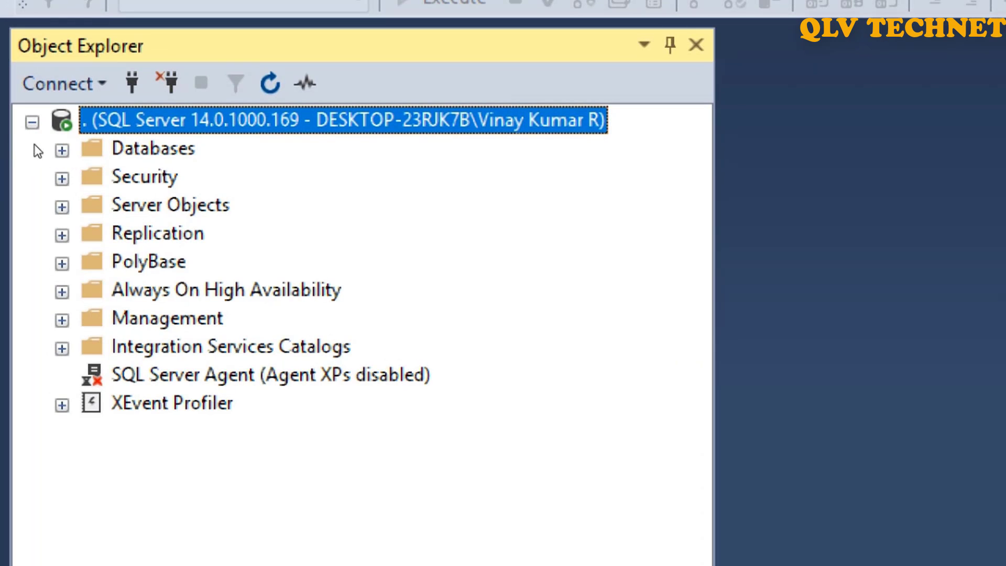
Expand Databases > System Databases > master > Tables > System Tables in Object Explorer.
click(61, 148)
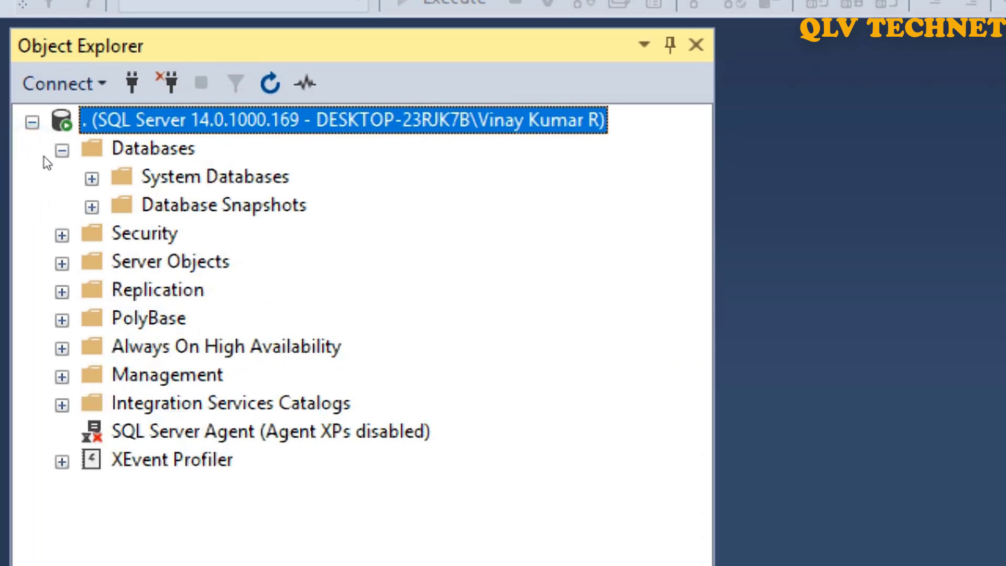
click(92, 178)
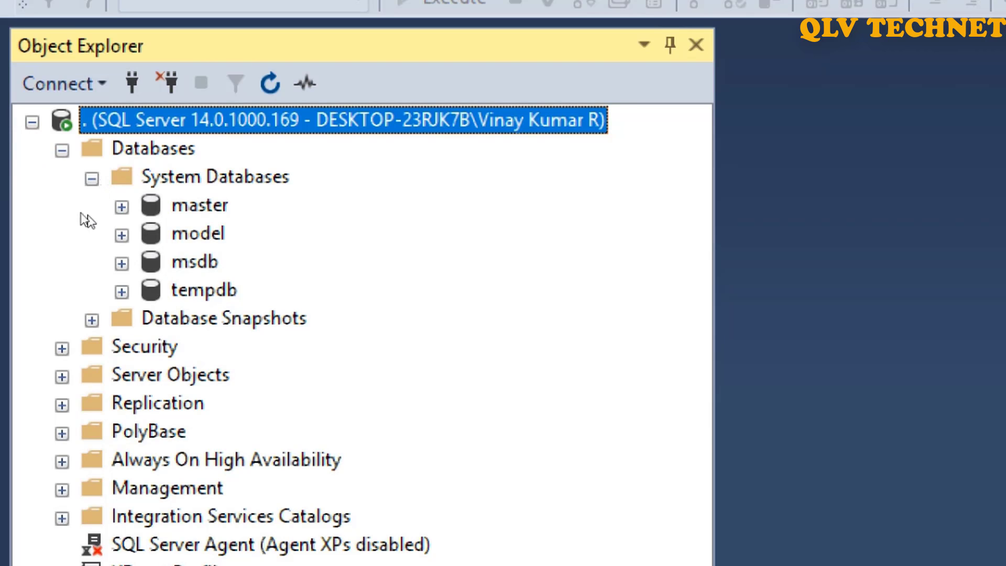
click(120, 206)
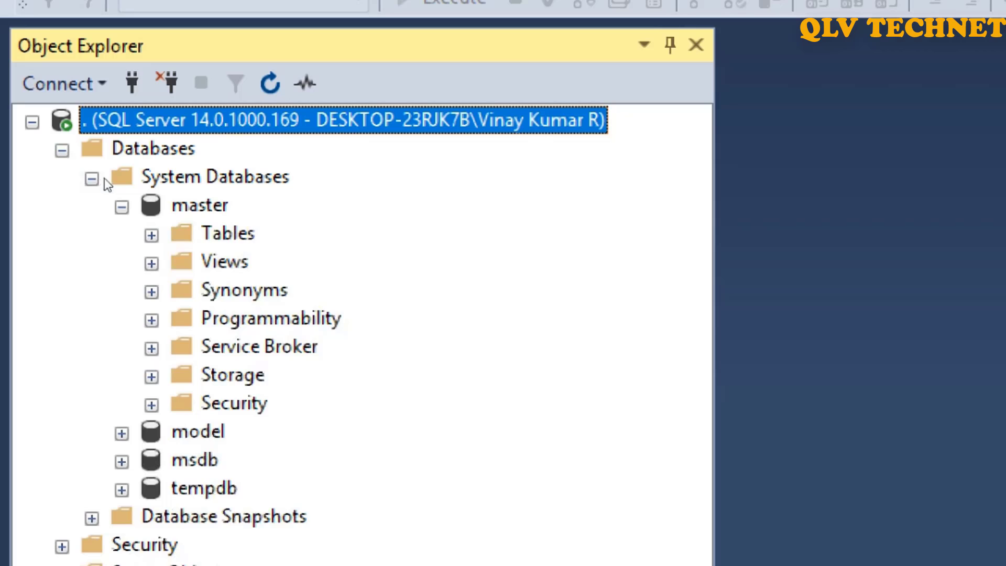
click(151, 232)
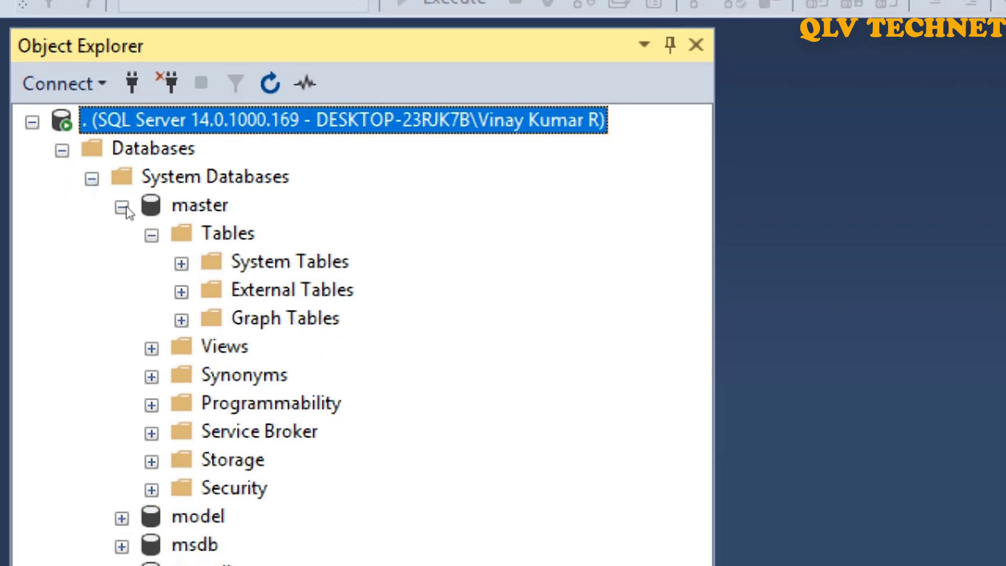
click(180, 262)
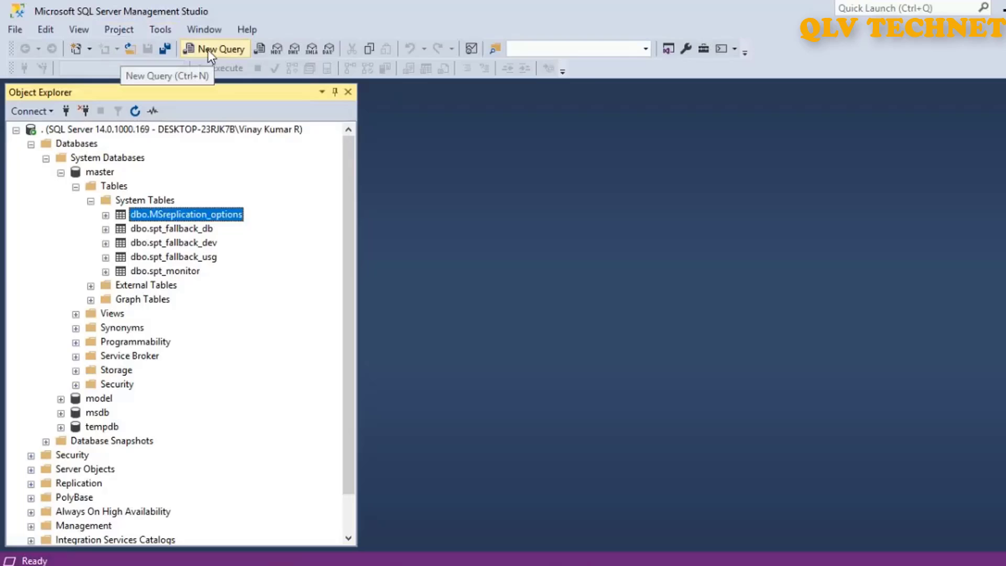
Run 'select * from dbo.MSreplication_options', returning transactional, merge and security_model rows.
click(215, 48)
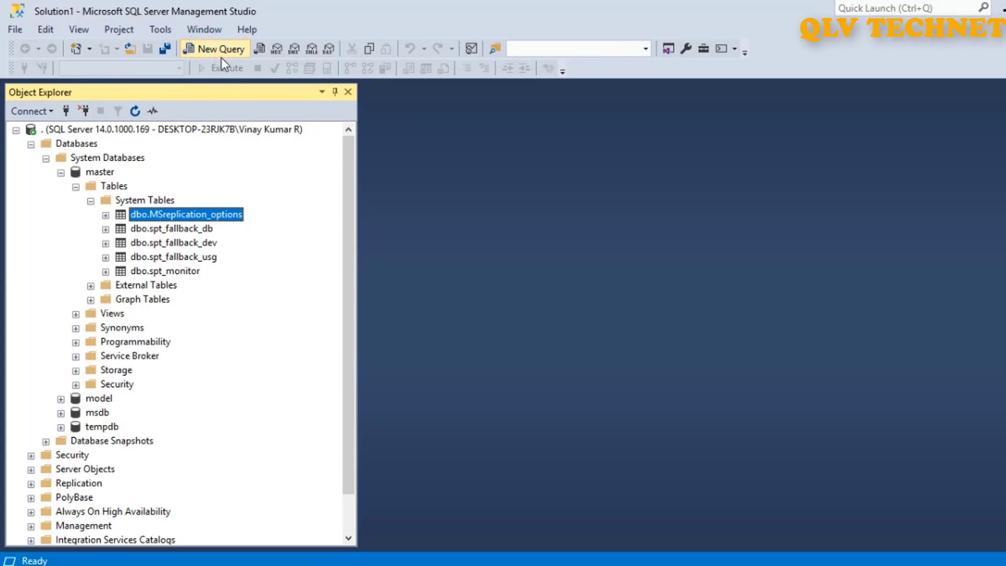
click(215, 49)
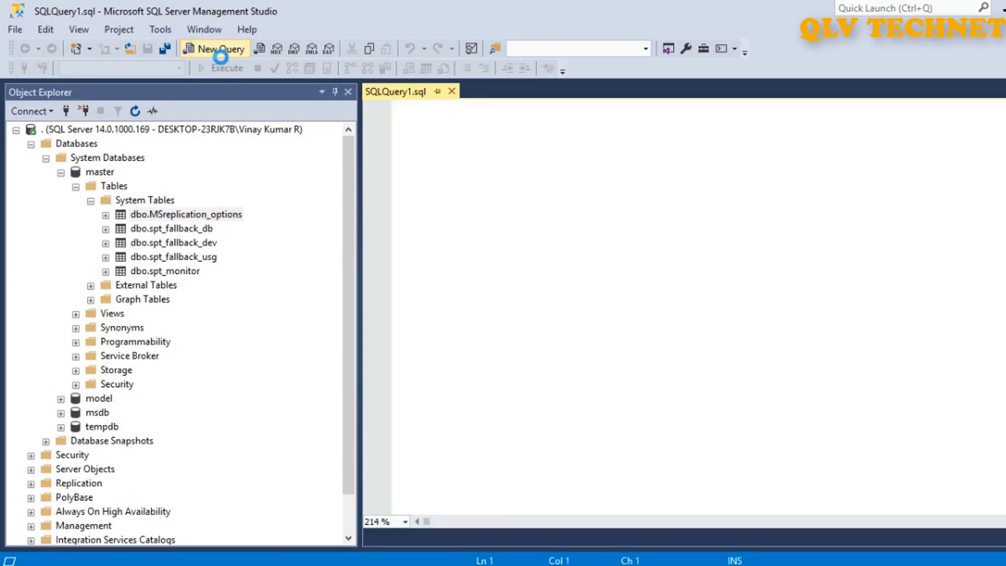
click(215, 49)
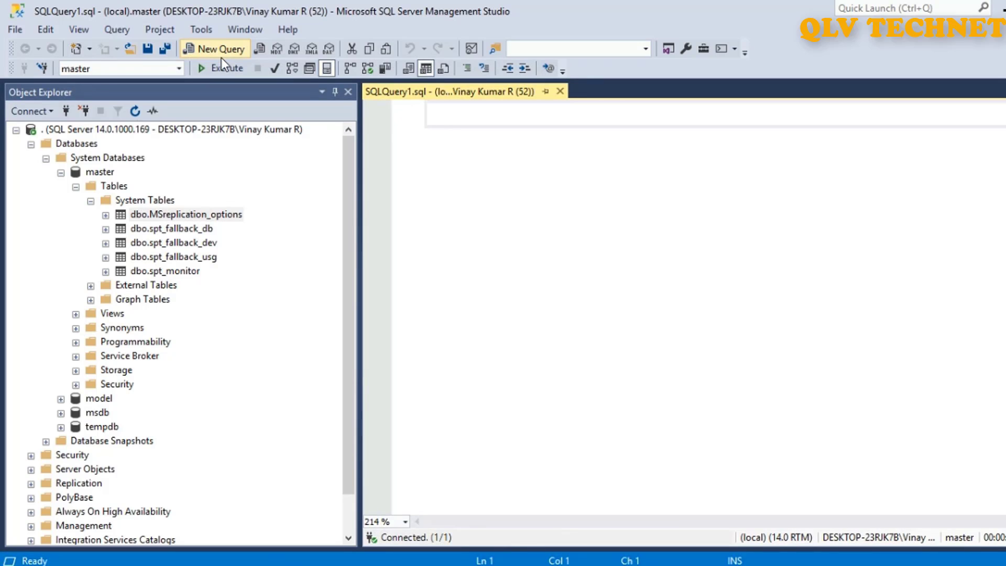
text(select *)
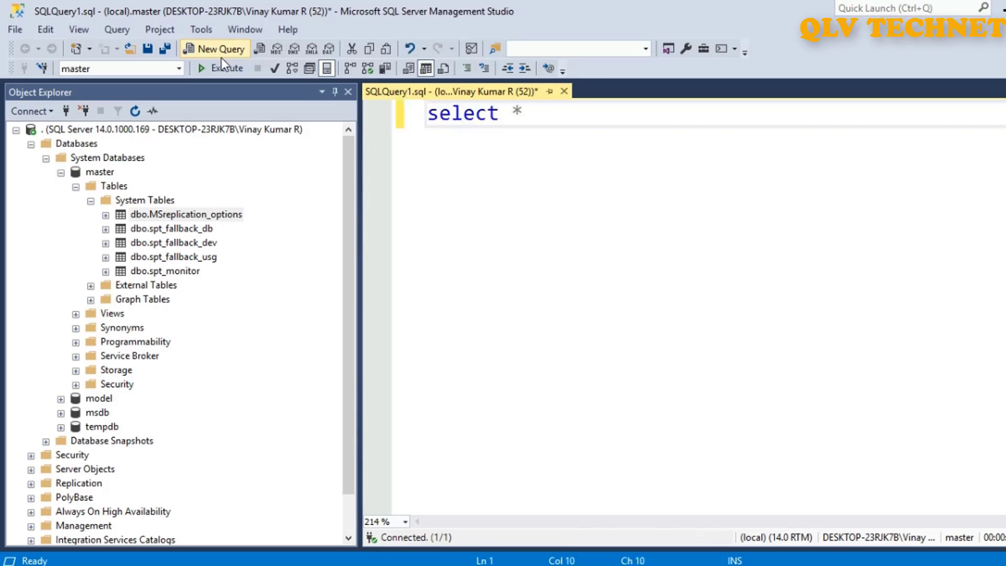
text(from)
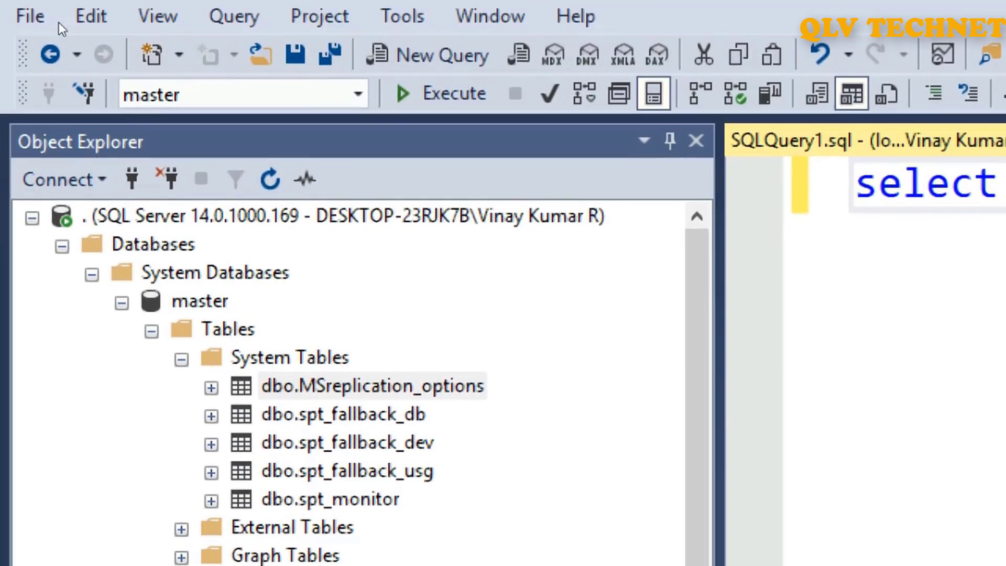
click(357, 94)
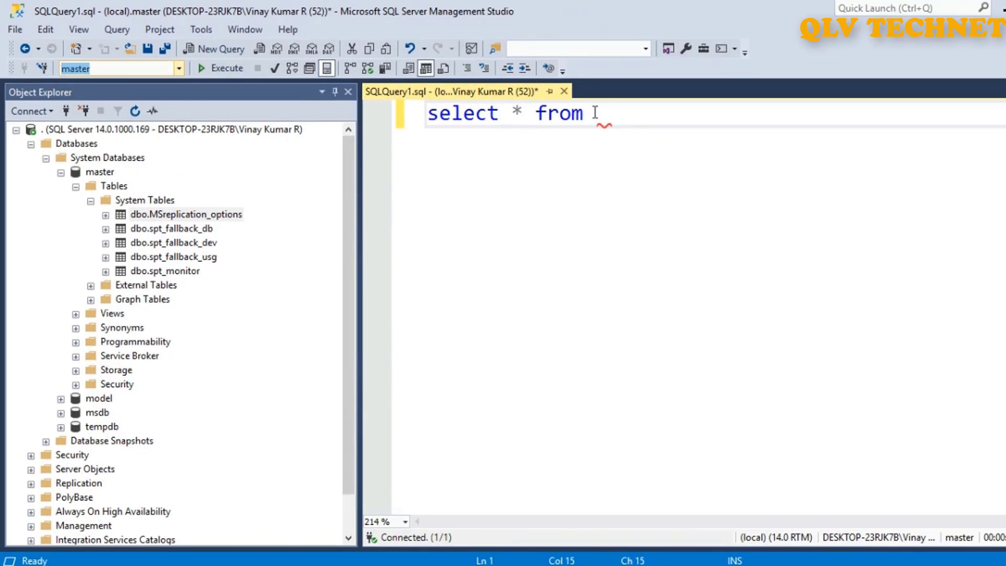
text(d)
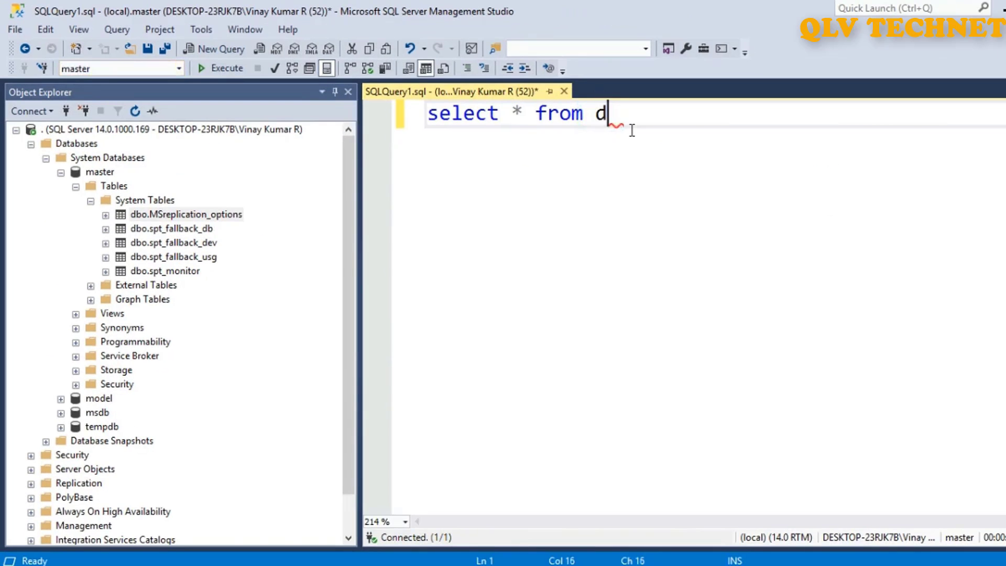
text(bo.MS)
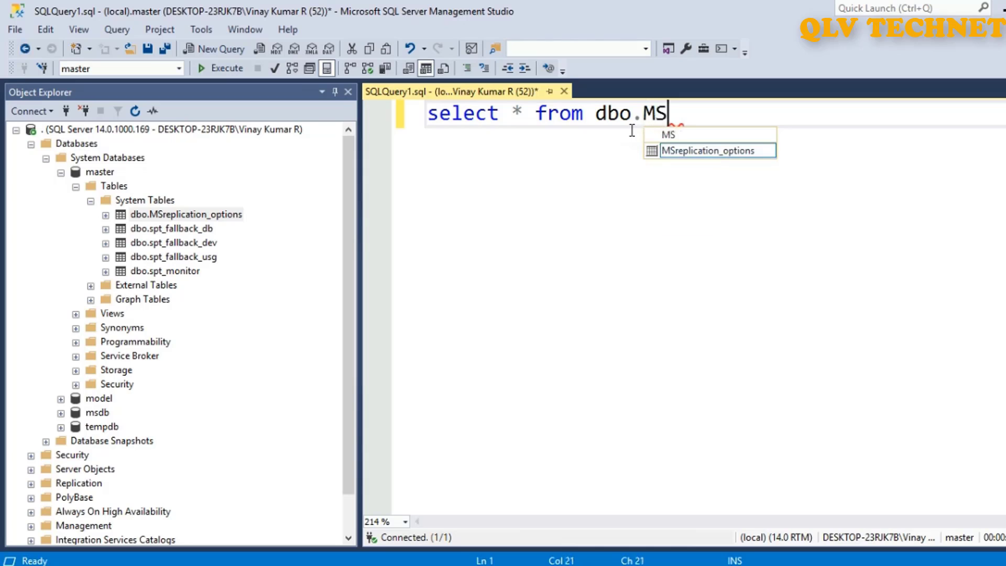
key(Tab)
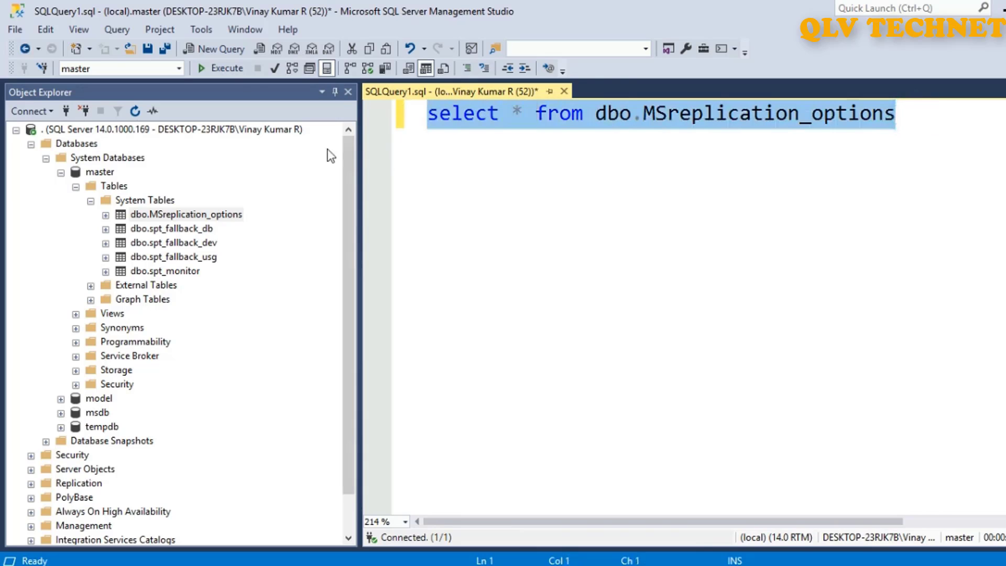
click(224, 68)
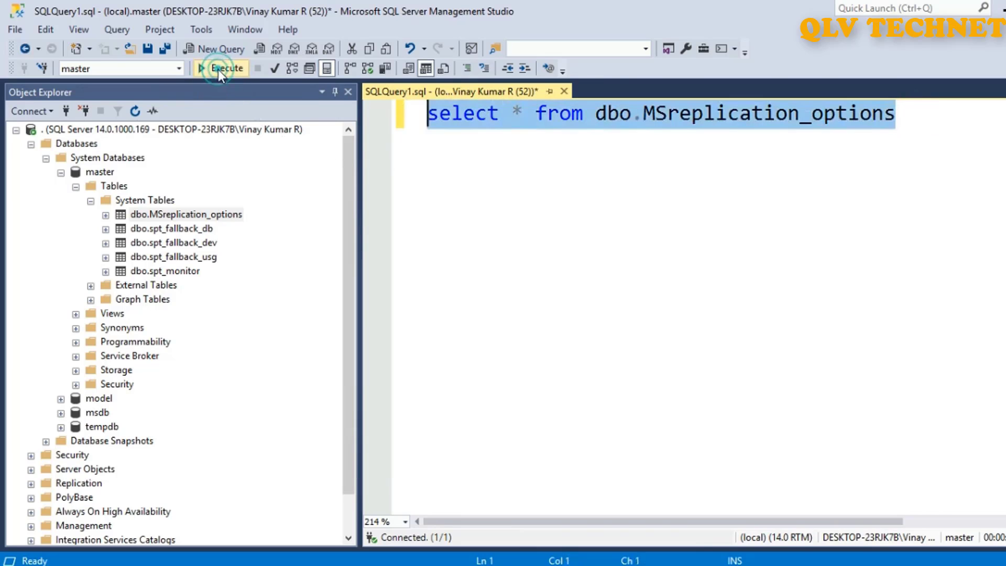
click(221, 68)
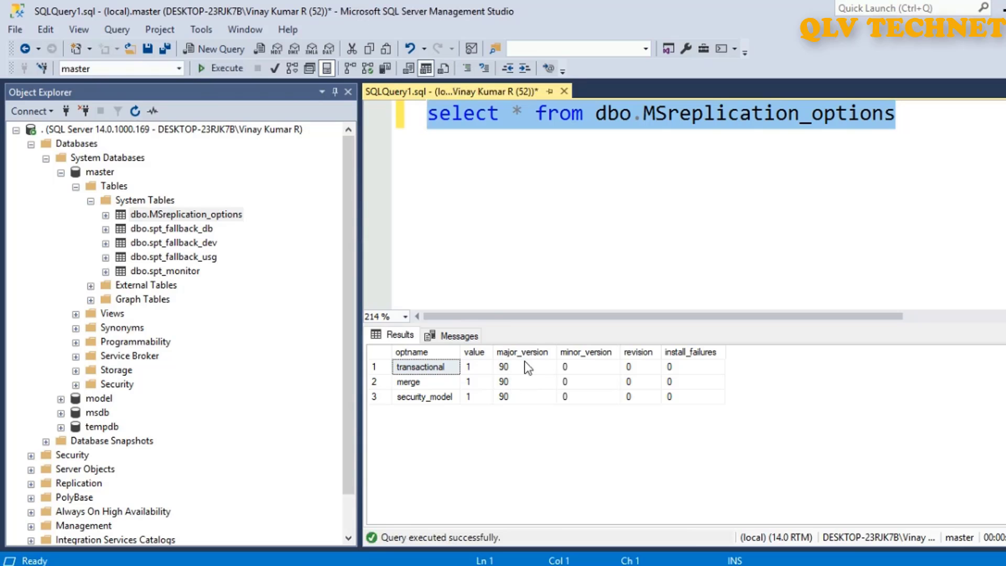